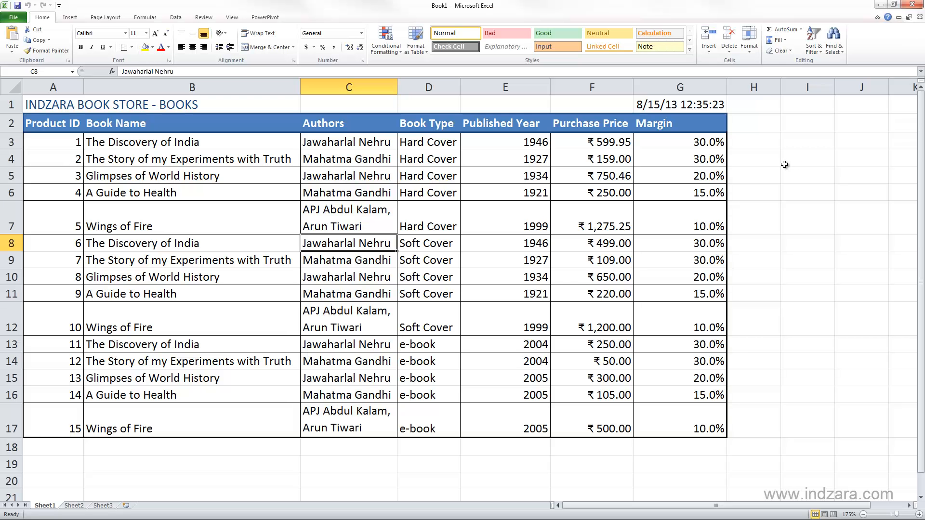
mouse_move(436, 207)
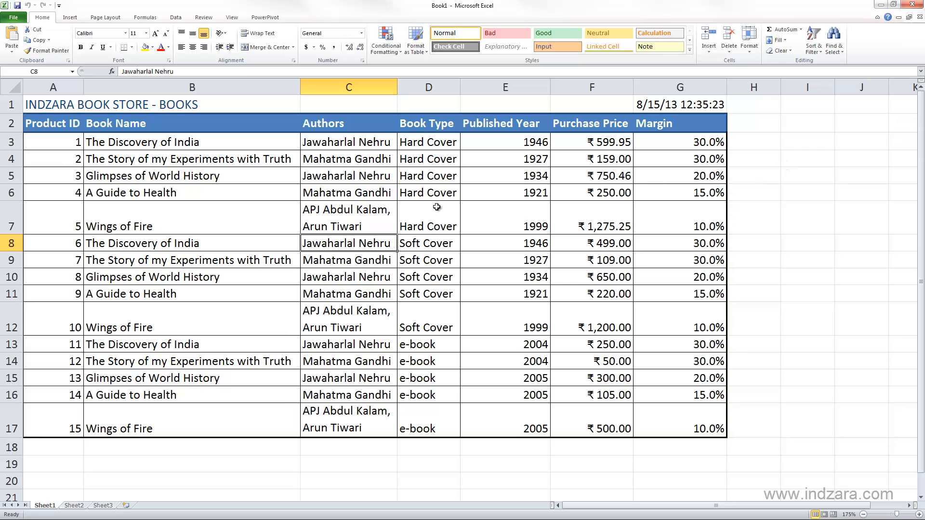
mouse_move(182, 188)
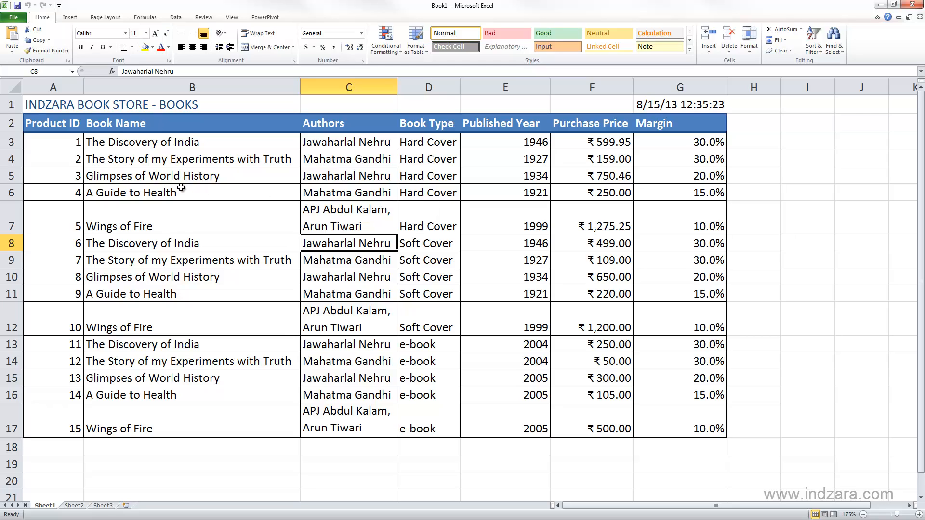
mouse_move(374, 187)
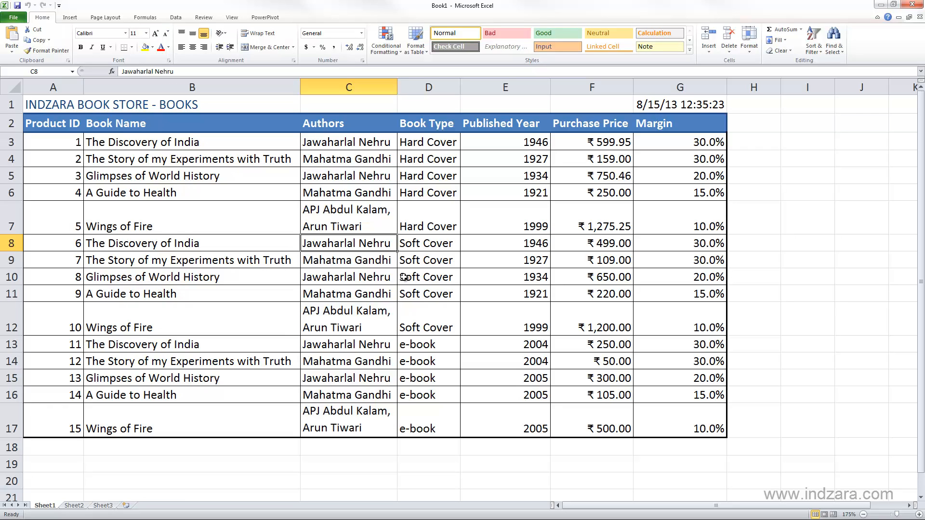
mouse_move(304, 304)
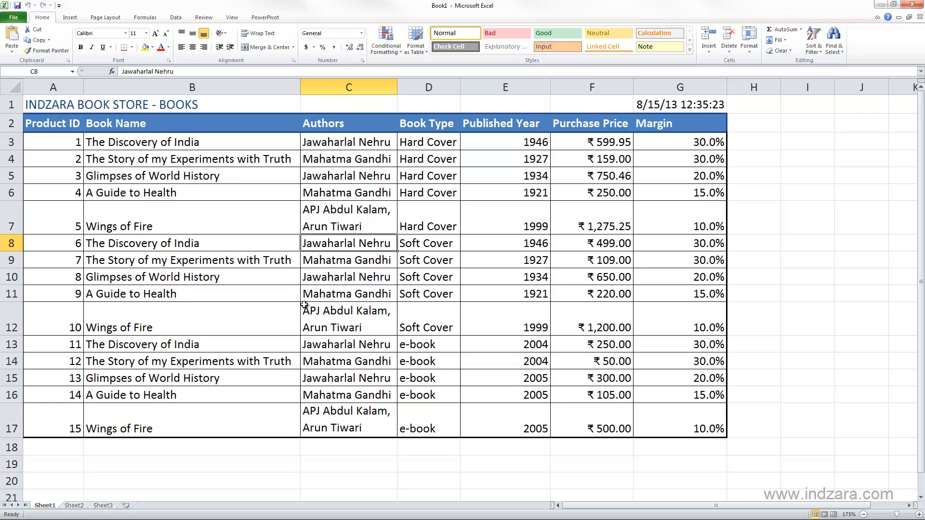
mouse_move(121, 479)
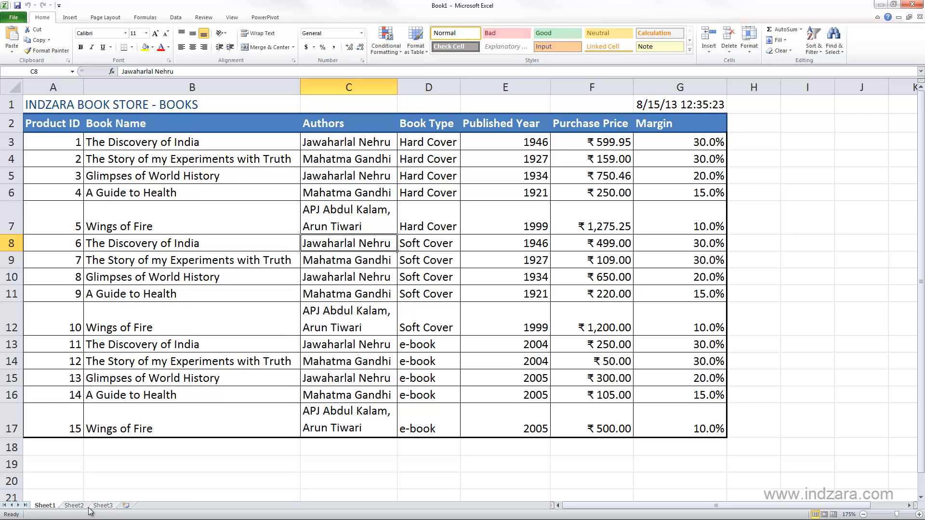
mouse_move(109, 471)
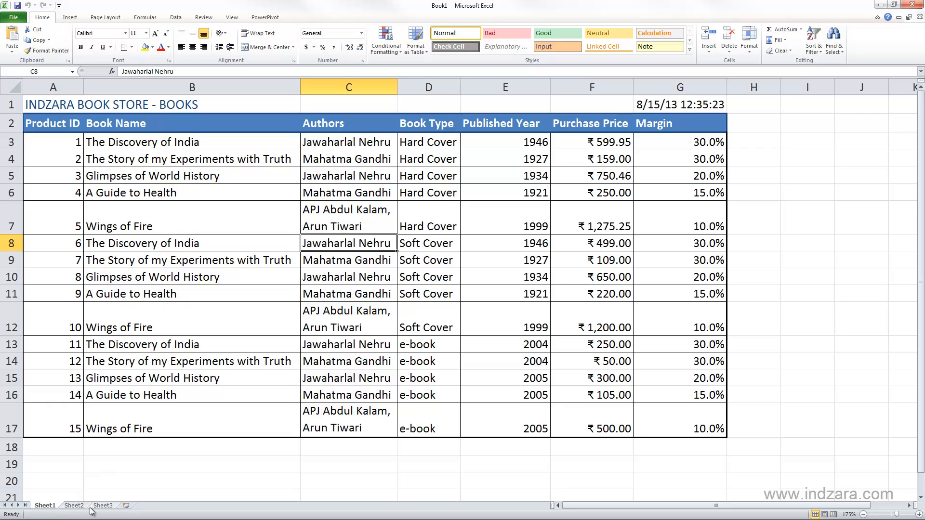
mouse_move(87, 408)
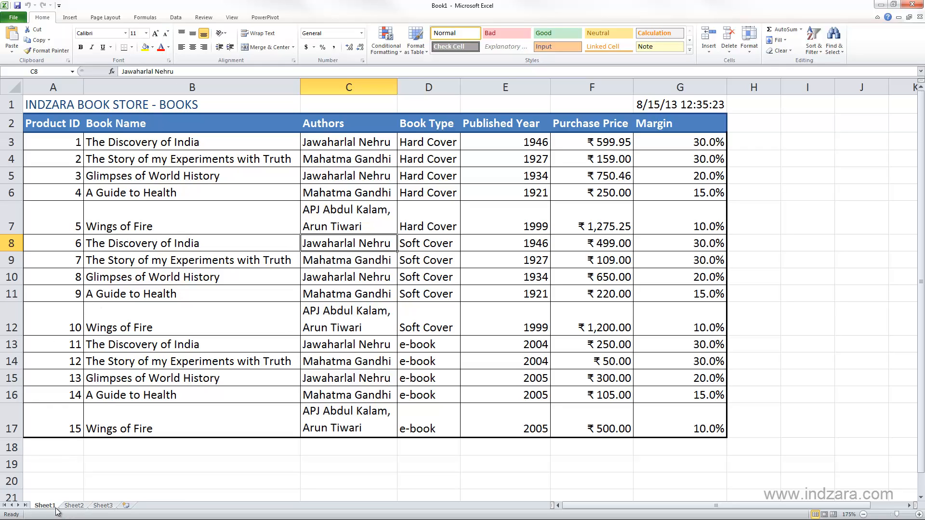
mouse_move(59, 487)
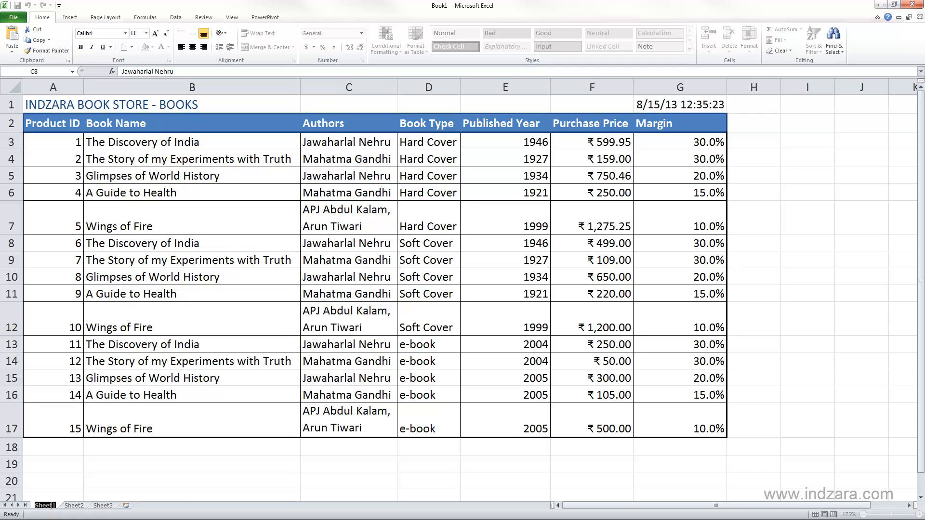
Rename the first sheet holding the books table to Products
double_click(43, 505)
type("Products")
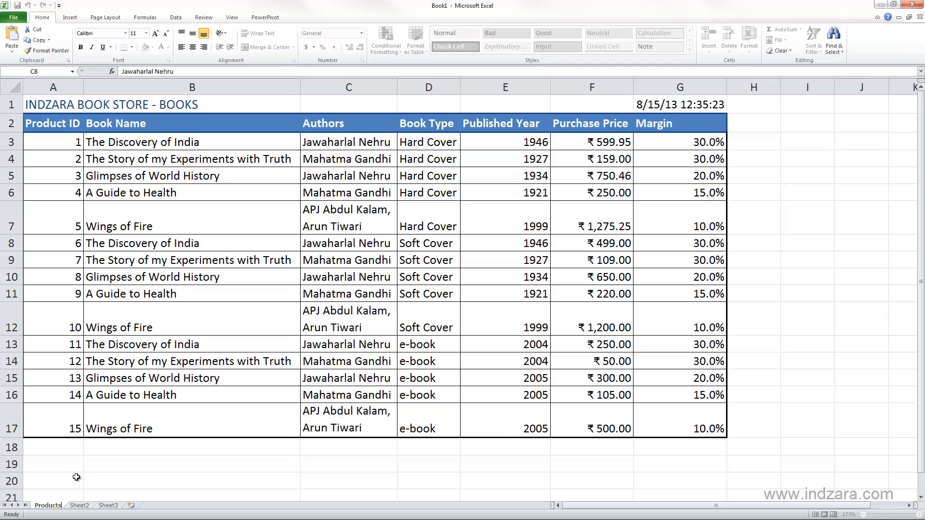
left_click(52, 481)
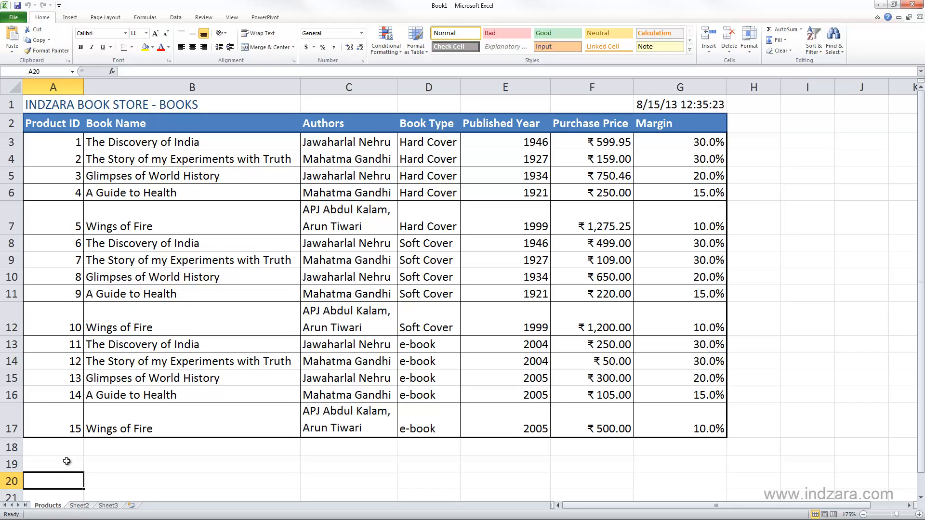
mouse_move(379, 283)
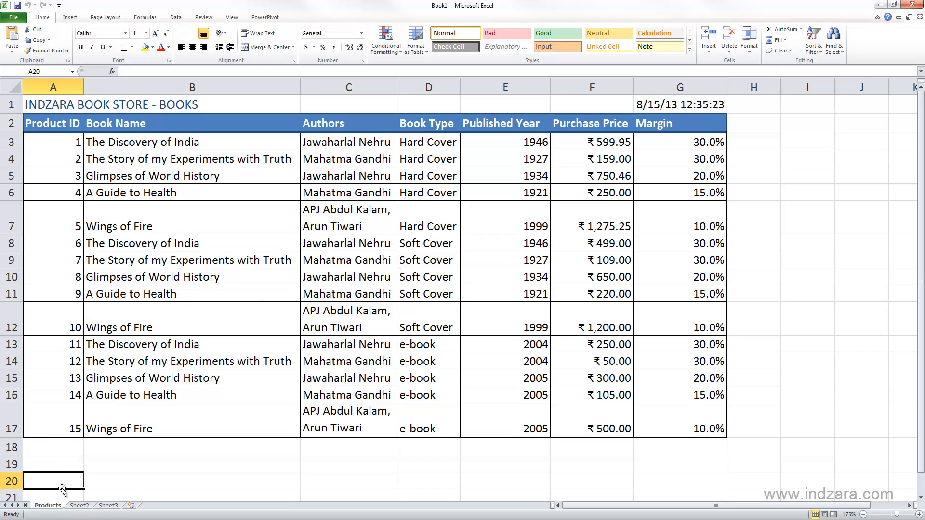
mouse_move(54, 509)
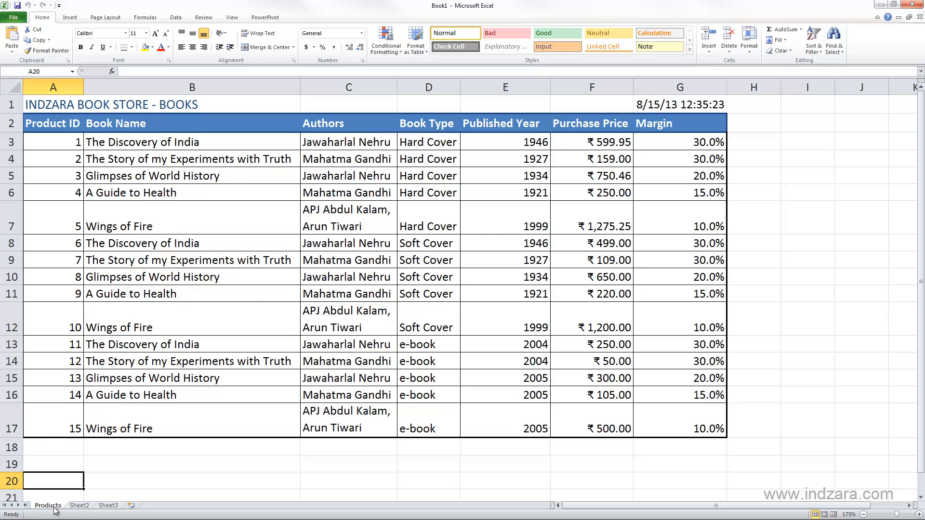
Delete the title row so the column headings move up to row 1
left_click(53, 104)
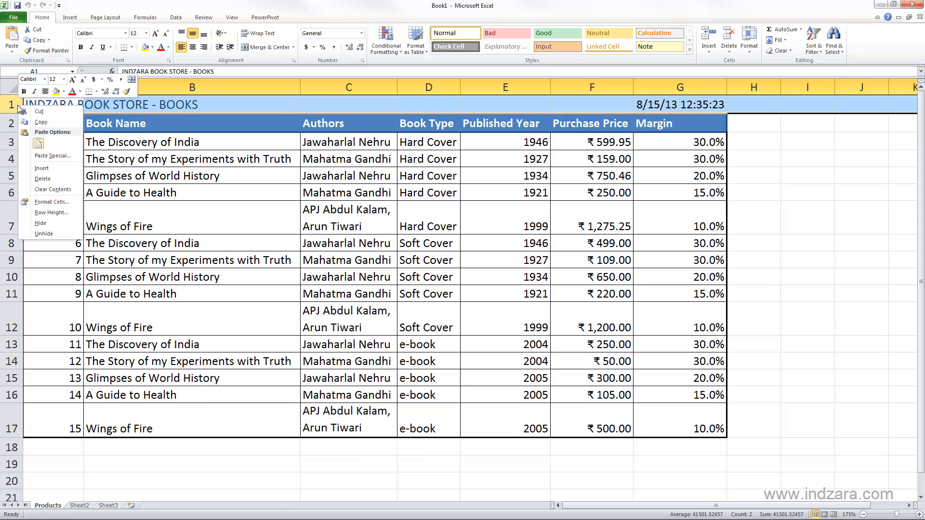
left_click(42, 179)
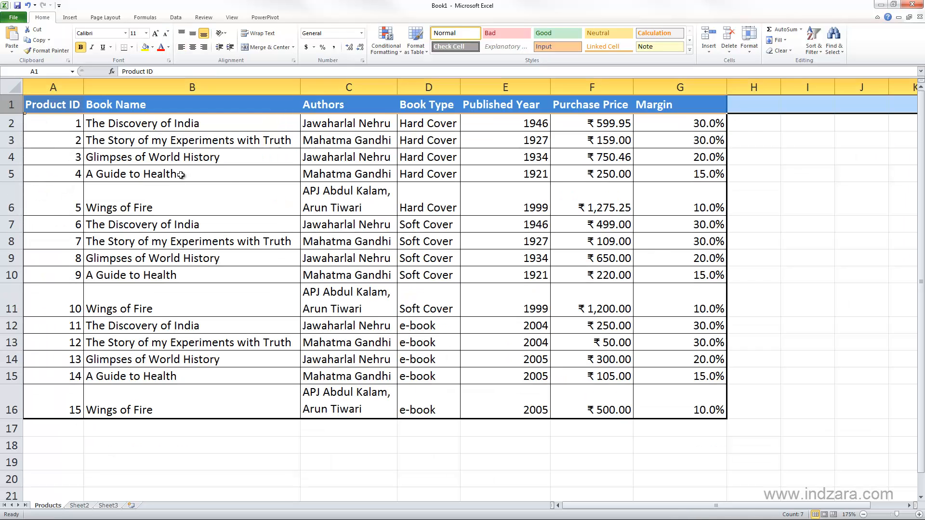
left_click(806, 241)
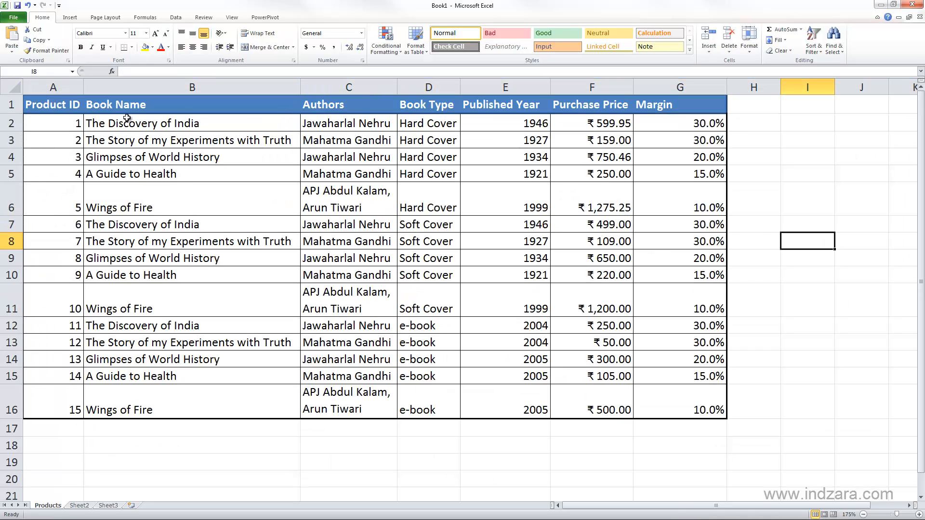
mouse_move(205, 288)
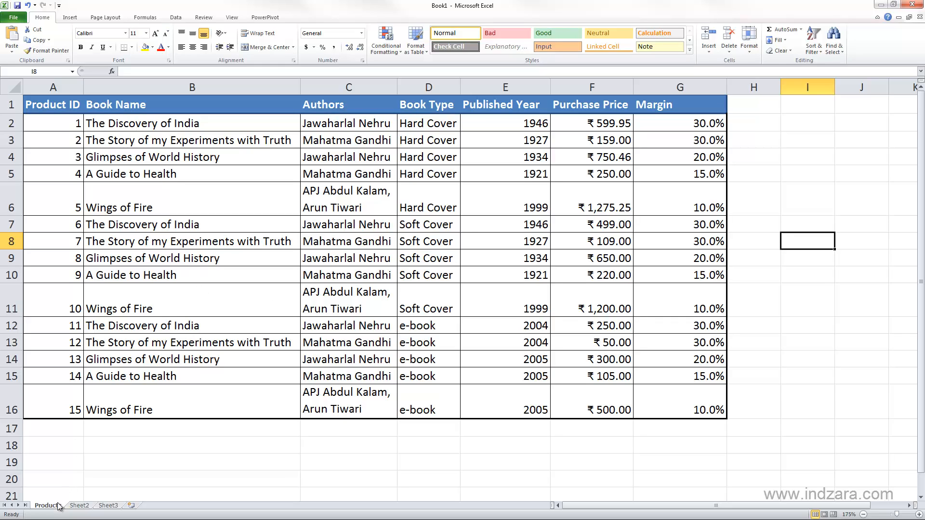
Rename the second sheet to Employees and paste the Employee Name list into column A
left_click(52, 428)
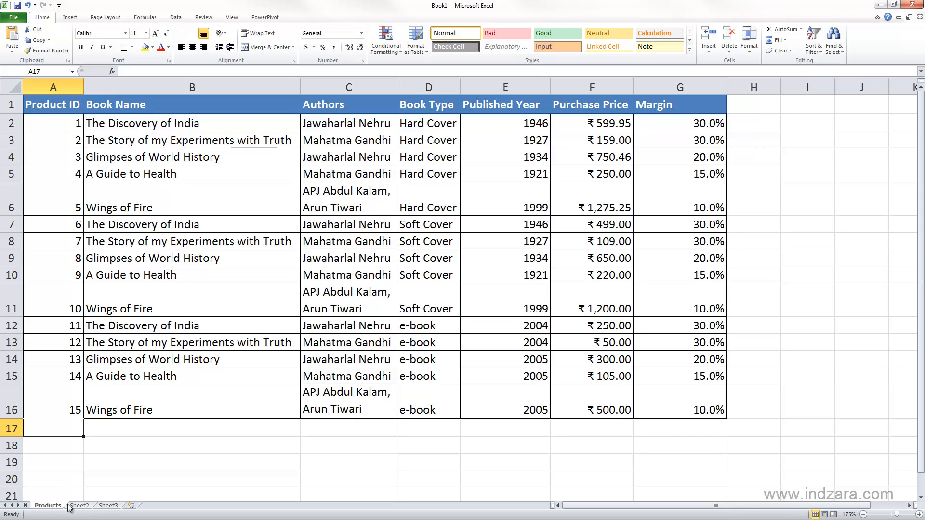
mouse_move(74, 510)
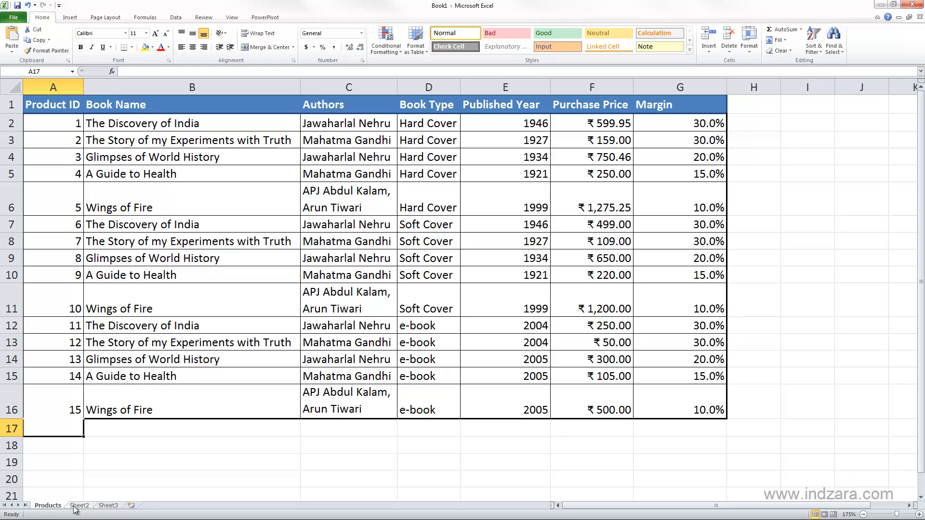
left_click(78, 505)
type("Emplo")
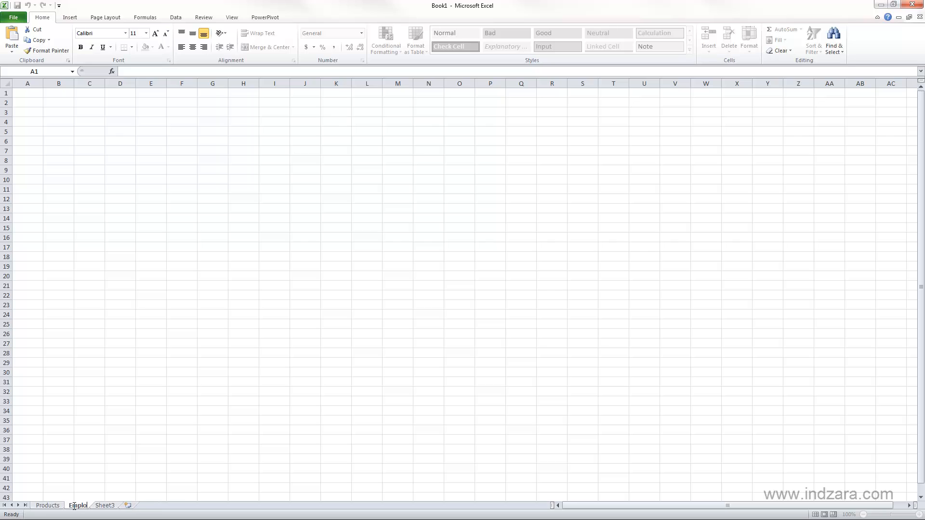
left_click(119, 324)
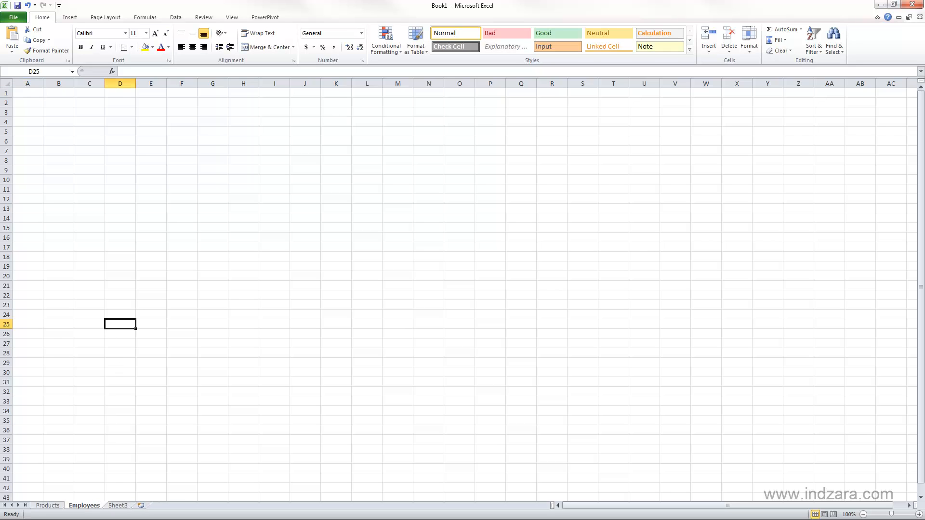
mouse_move(217, 264)
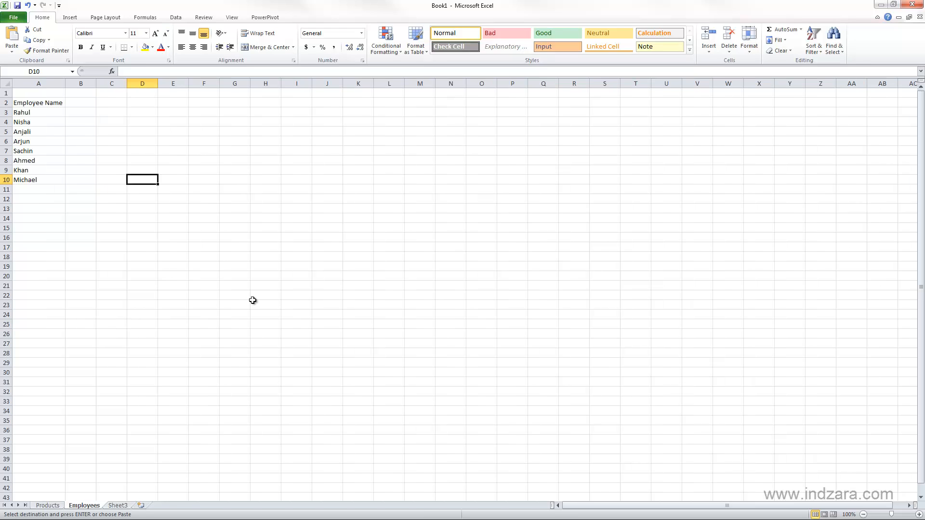
left_click(203, 257)
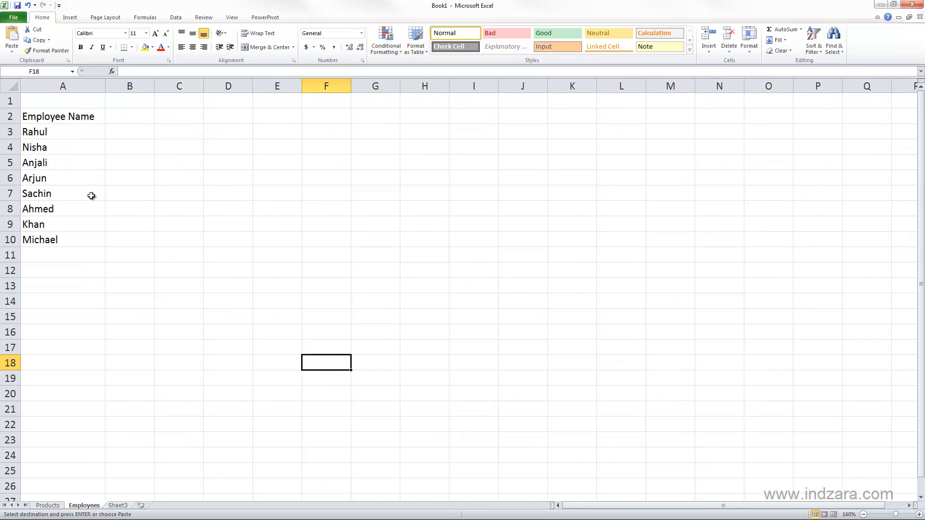
mouse_move(73, 214)
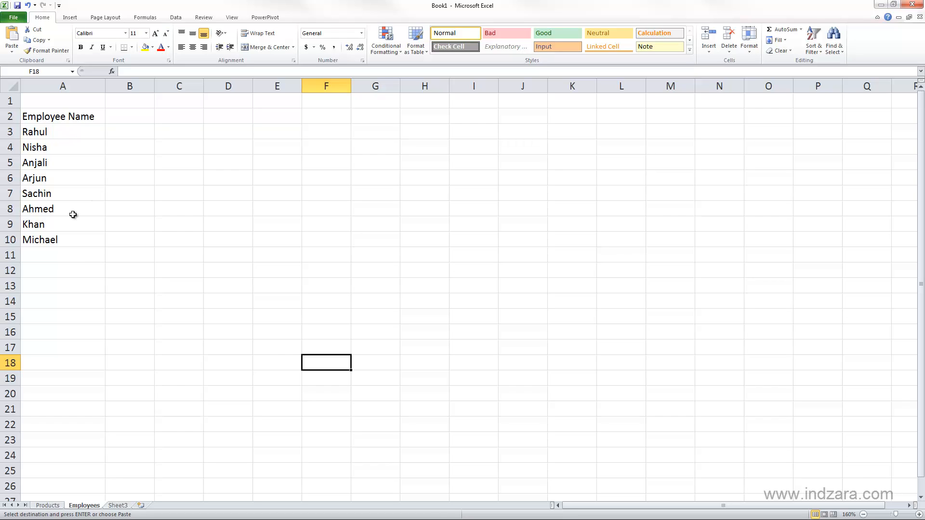
mouse_move(96, 509)
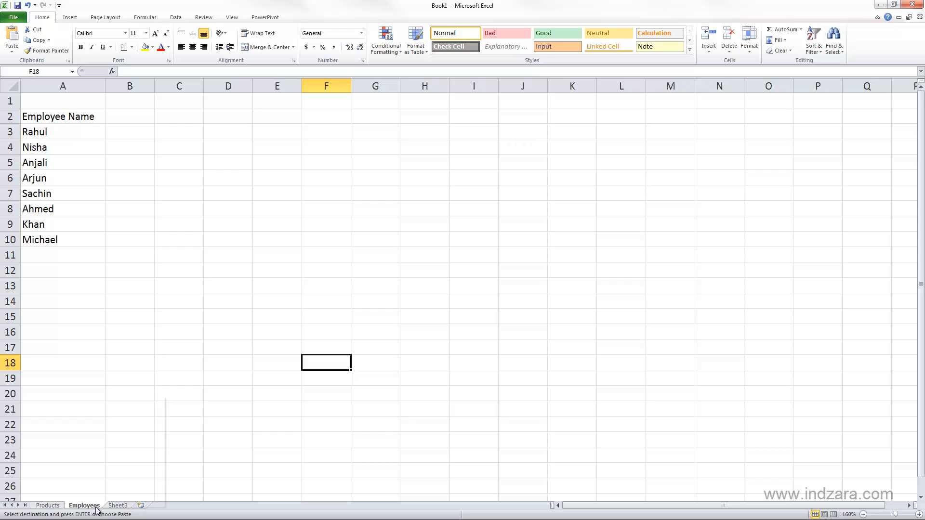
Hide the Employees sheet from the sheet tab context menu
right_click(84, 506)
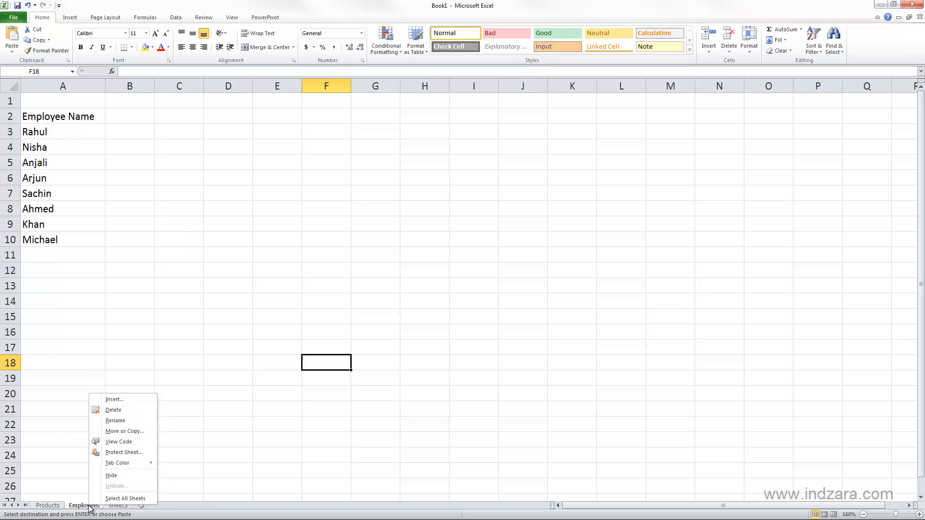
mouse_move(123, 453)
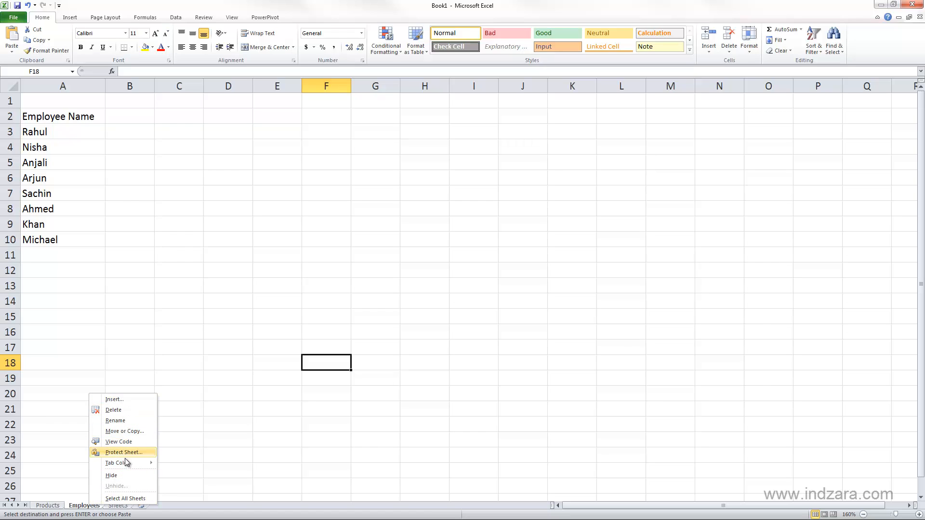
mouse_move(127, 402)
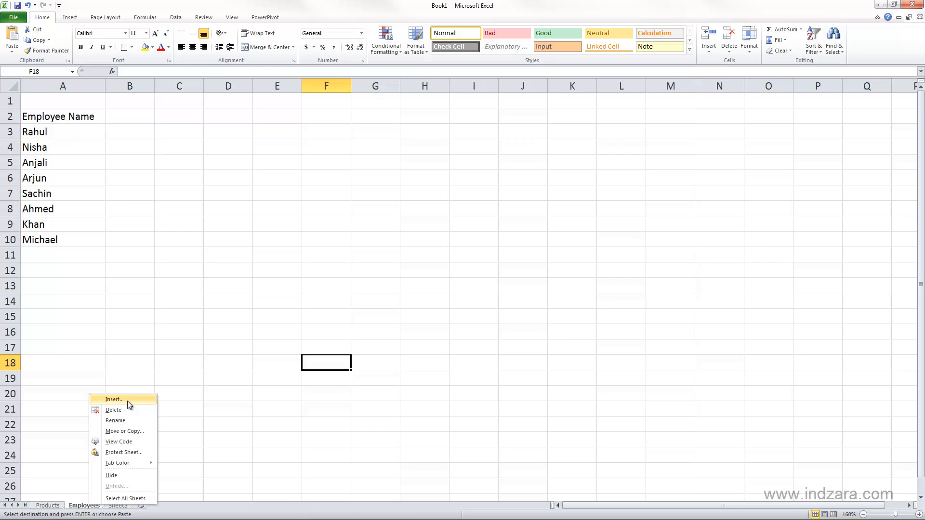
mouse_move(124, 410)
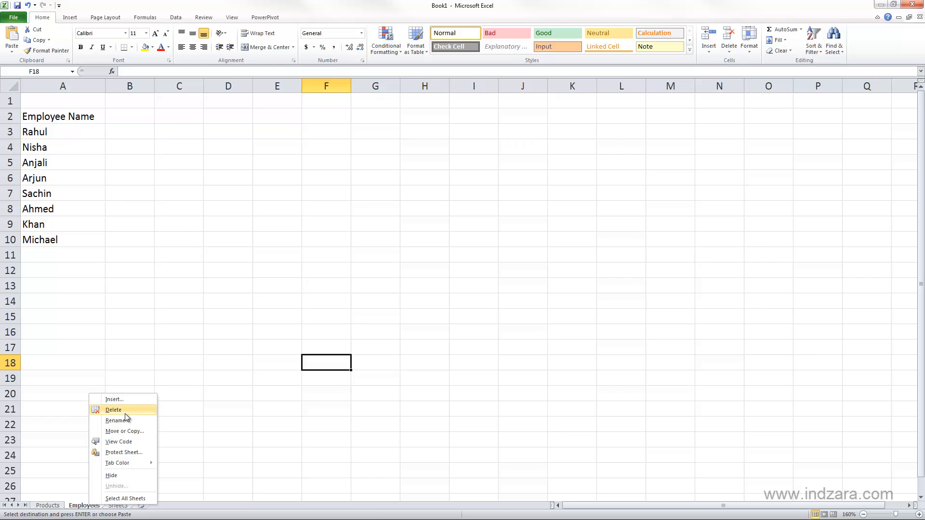
mouse_move(125, 424)
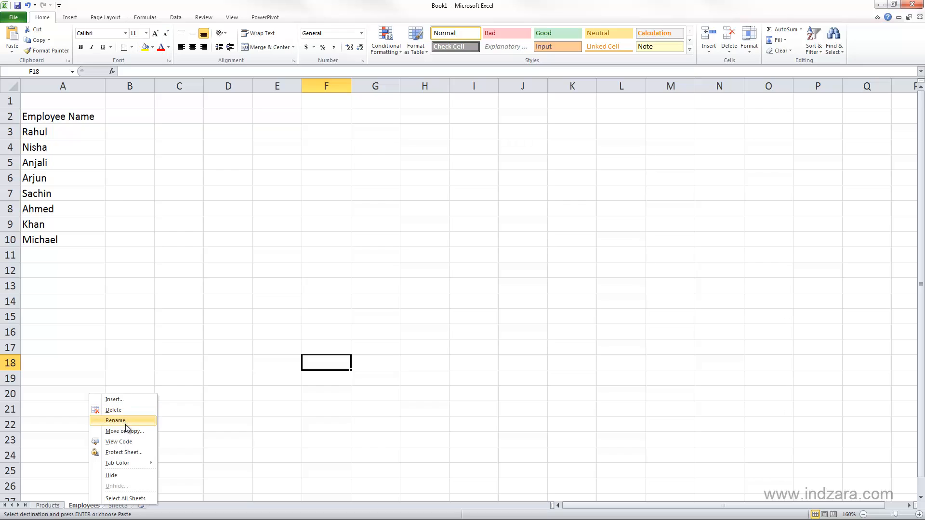
mouse_move(124, 430)
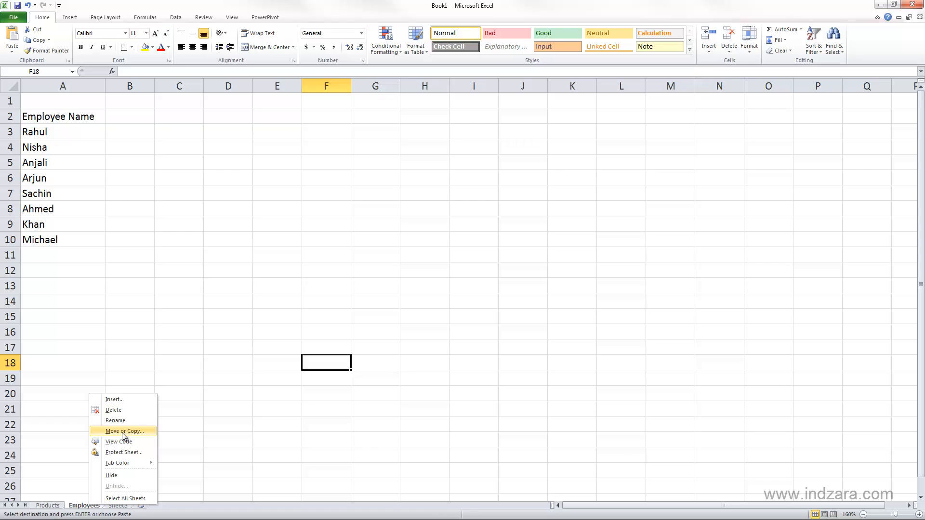
mouse_move(124, 433)
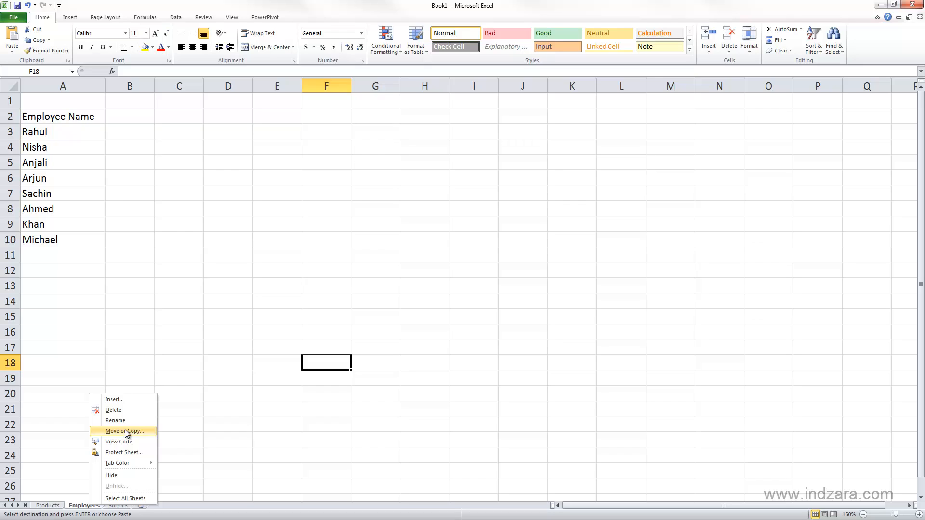
mouse_move(120, 475)
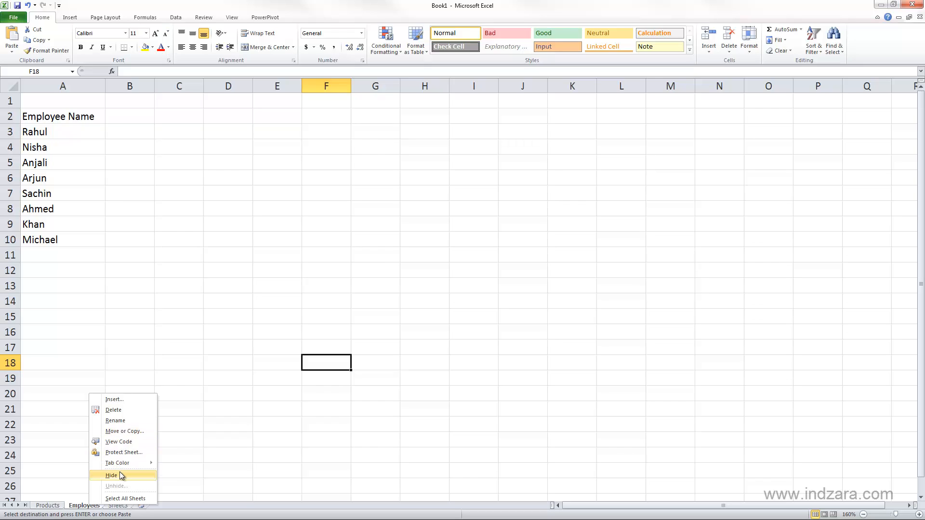
mouse_move(120, 479)
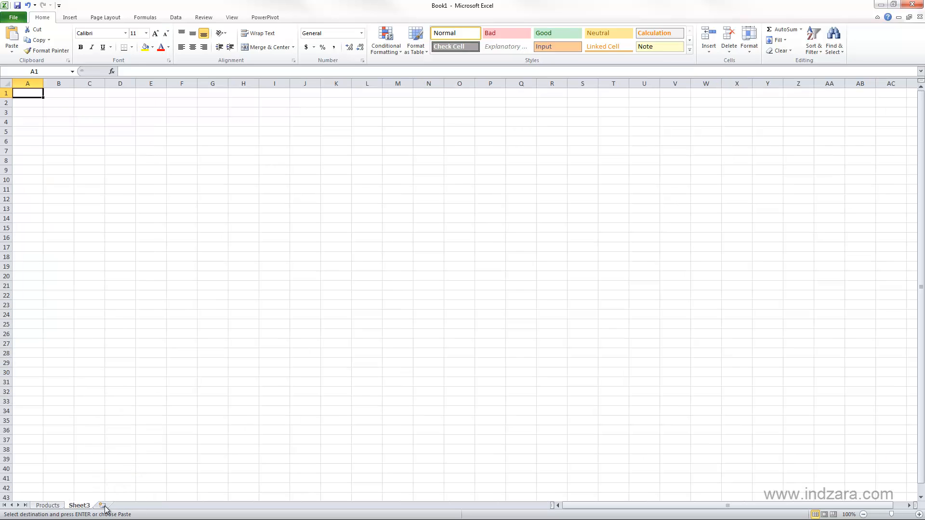
mouse_move(134, 391)
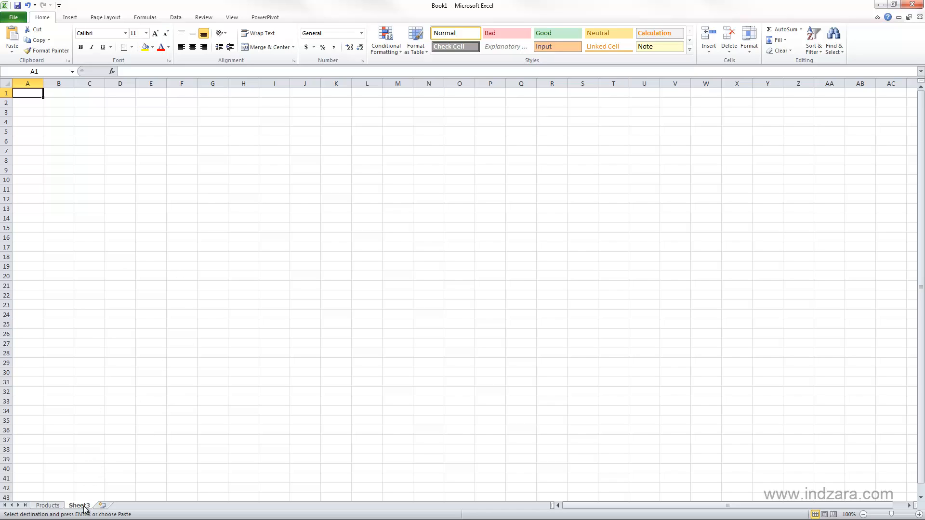
Unhide the Employees sheet and switch to it, showing its eight names again
right_click(79, 506)
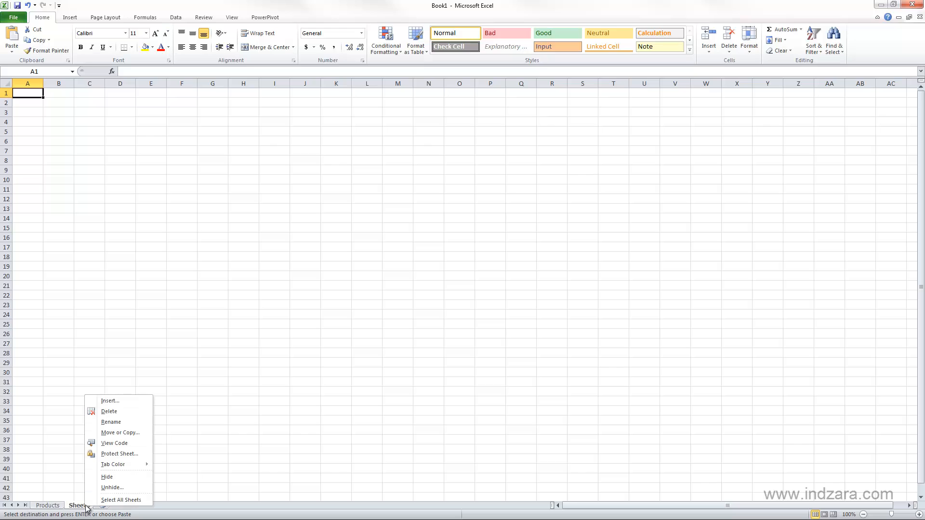
mouse_move(111, 488)
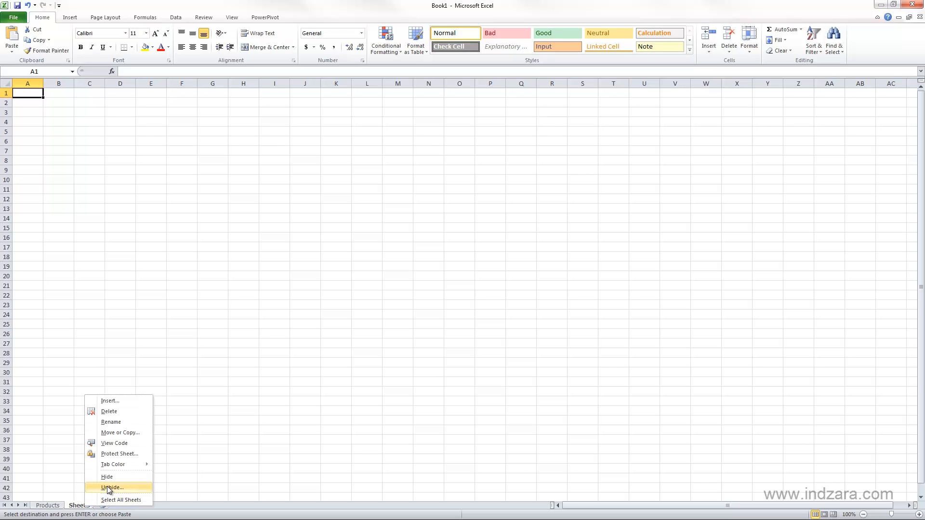
left_click(112, 488)
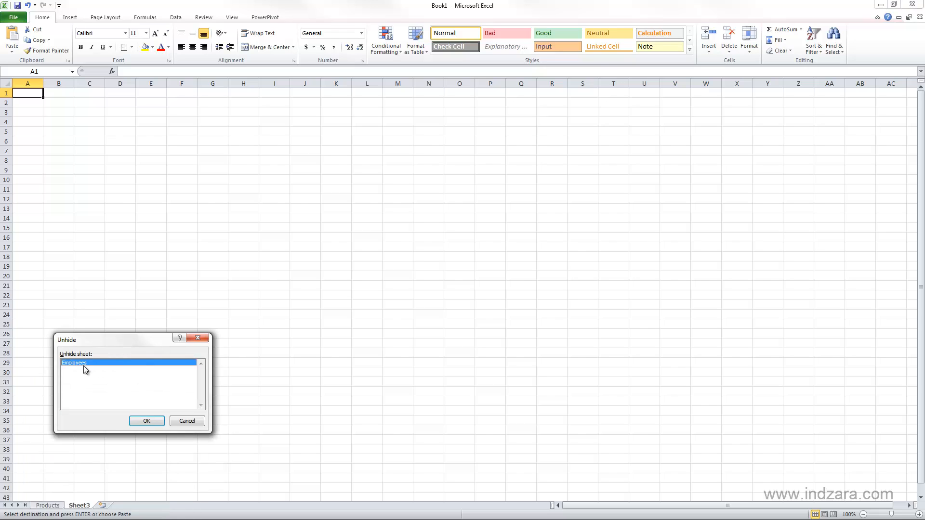
mouse_move(144, 419)
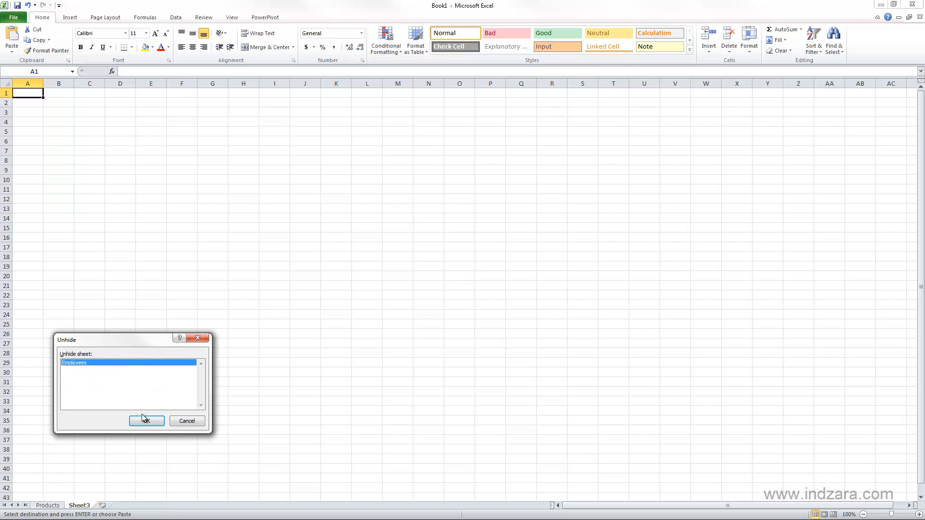
left_click(146, 422)
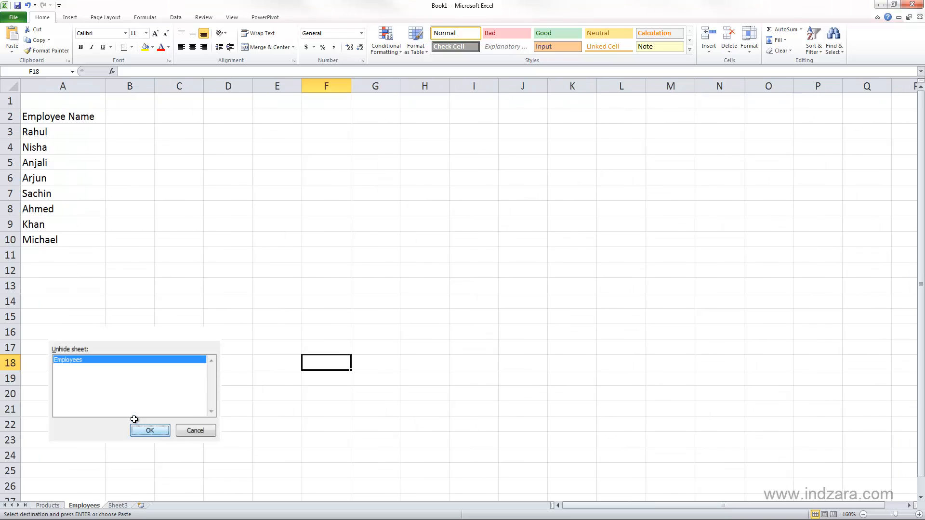
left_click(150, 430)
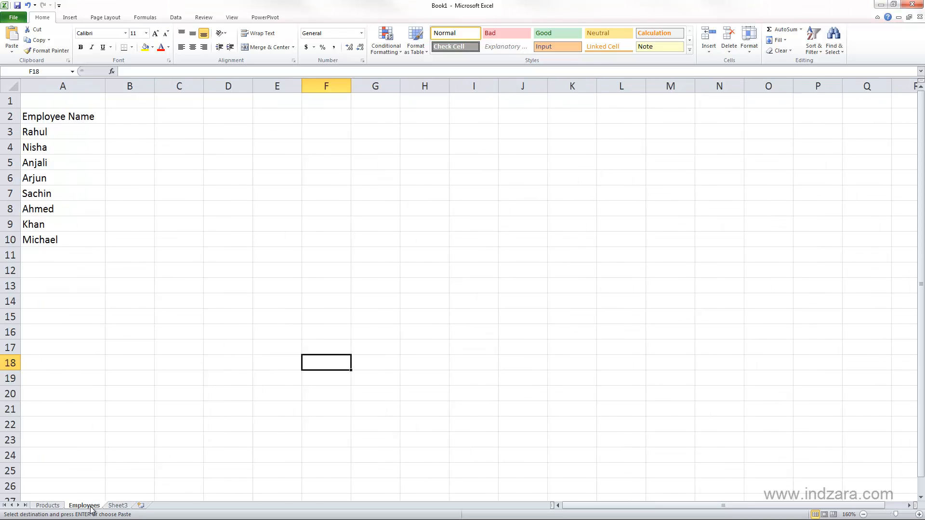
mouse_move(229, 451)
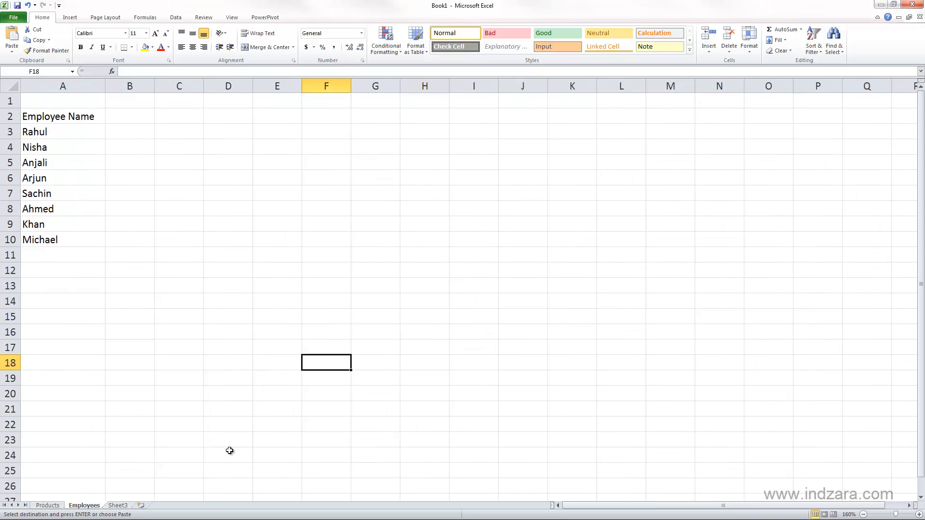
mouse_move(200, 432)
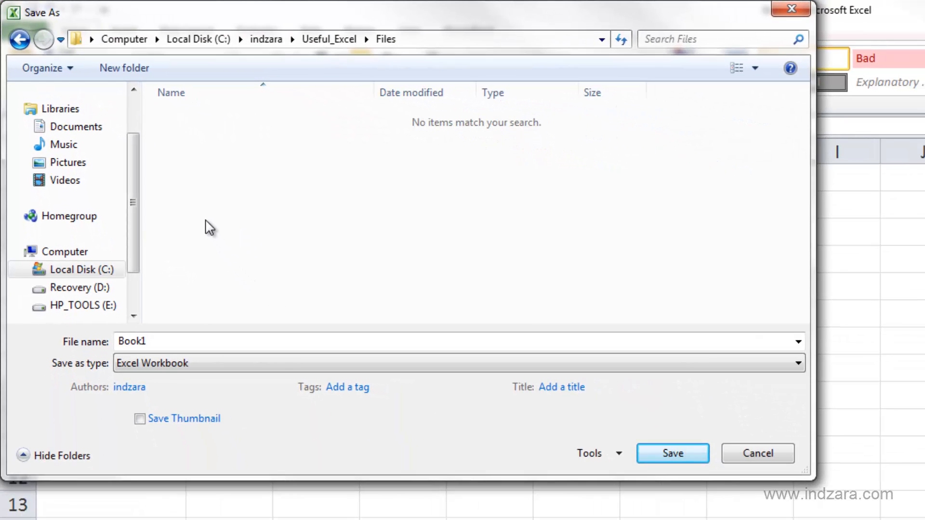
mouse_move(372, 106)
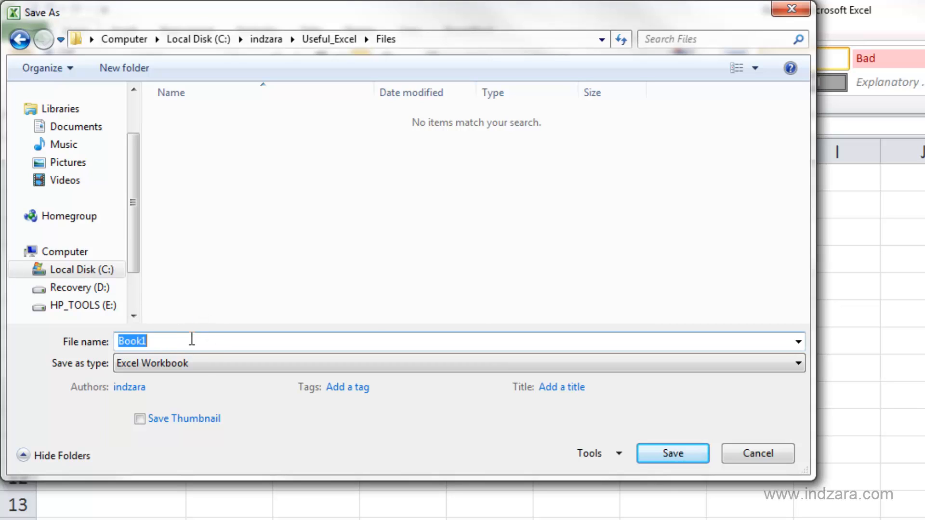
Enter INDZARA_BOOK_STORE_DATE as the workbook's file name in the Save As dialog
type("INDZAR")
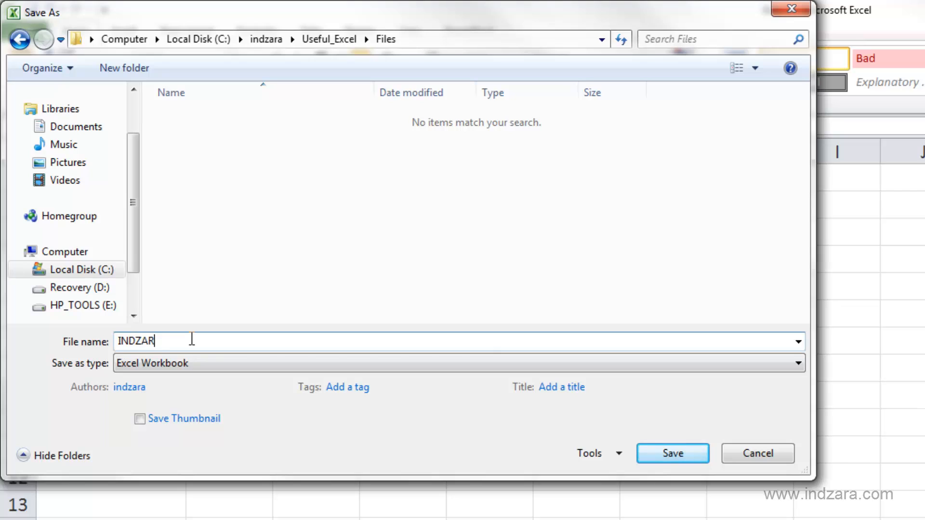
type("A_BOOK_STORE")
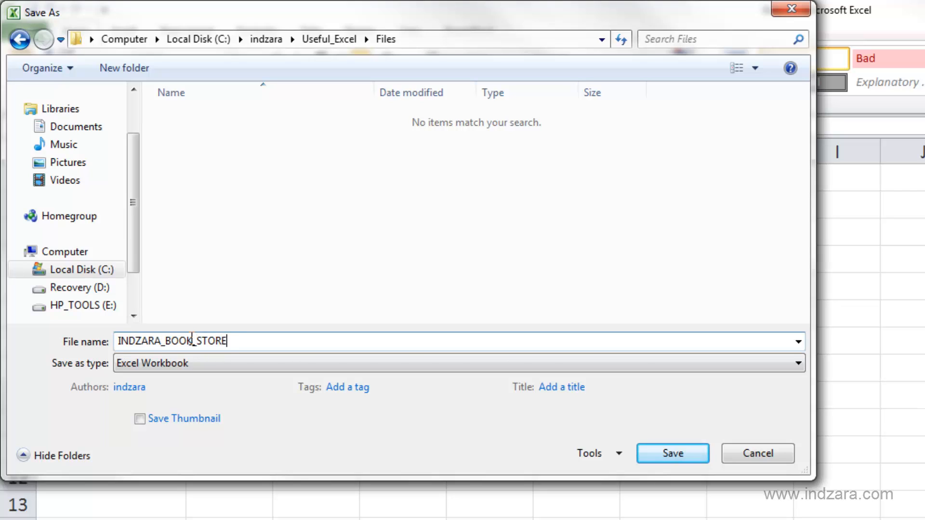
type("_DATE")
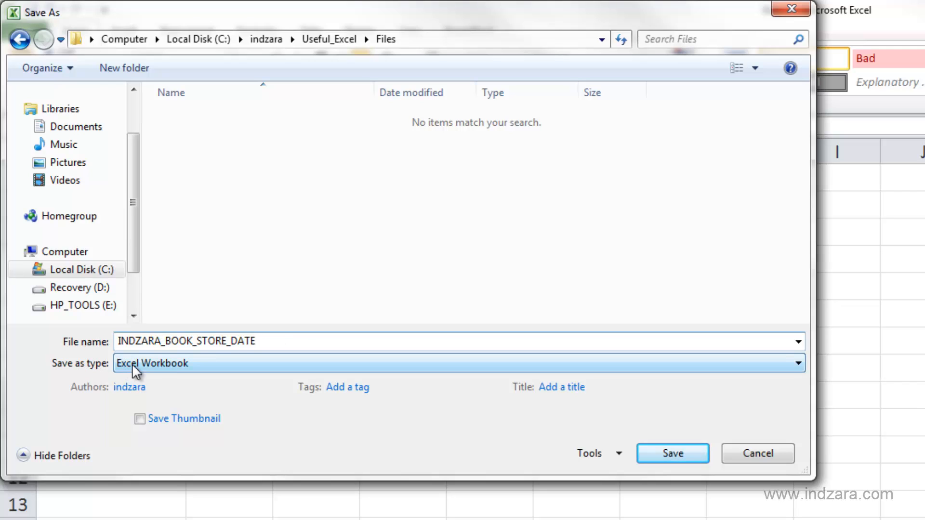
mouse_move(203, 371)
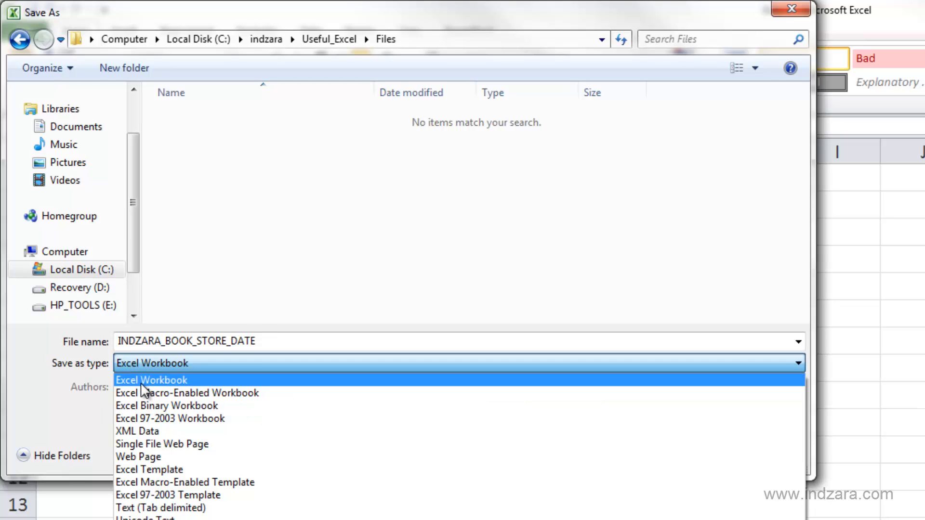
mouse_move(351, 388)
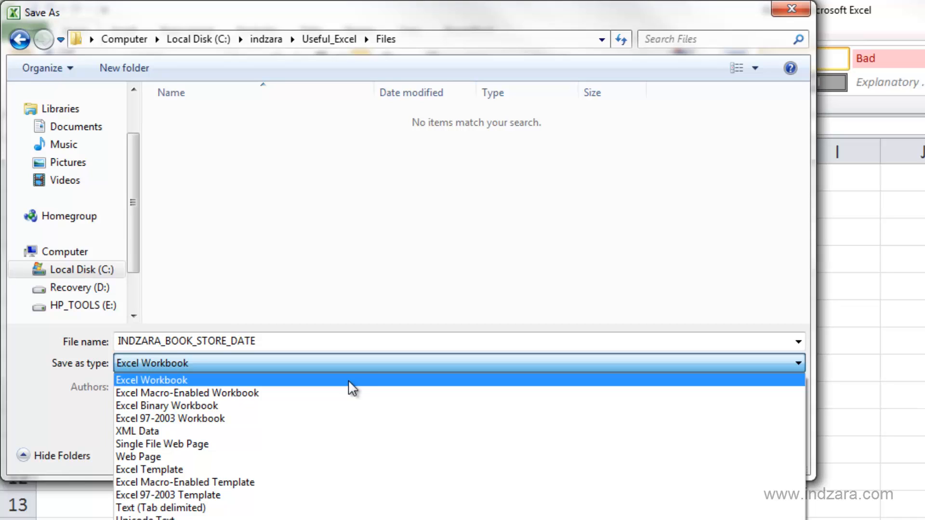
mouse_move(372, 355)
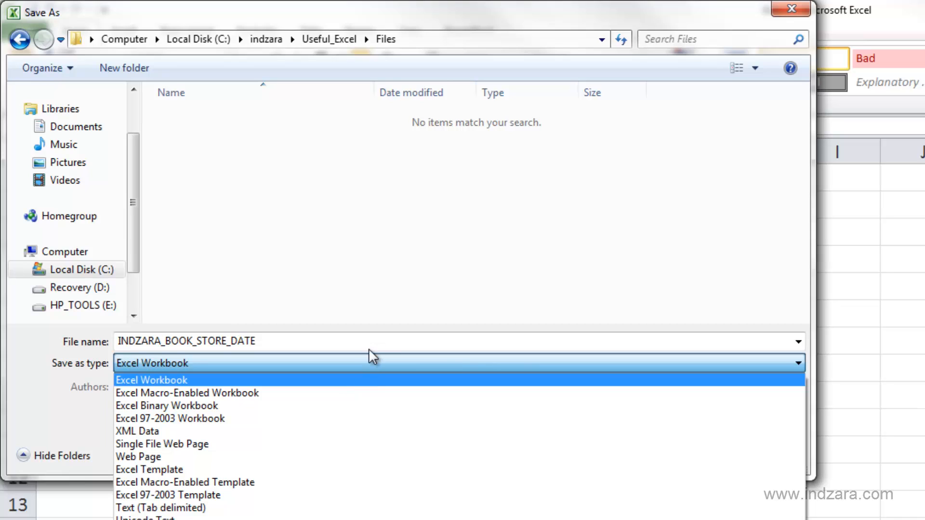
mouse_move(312, 391)
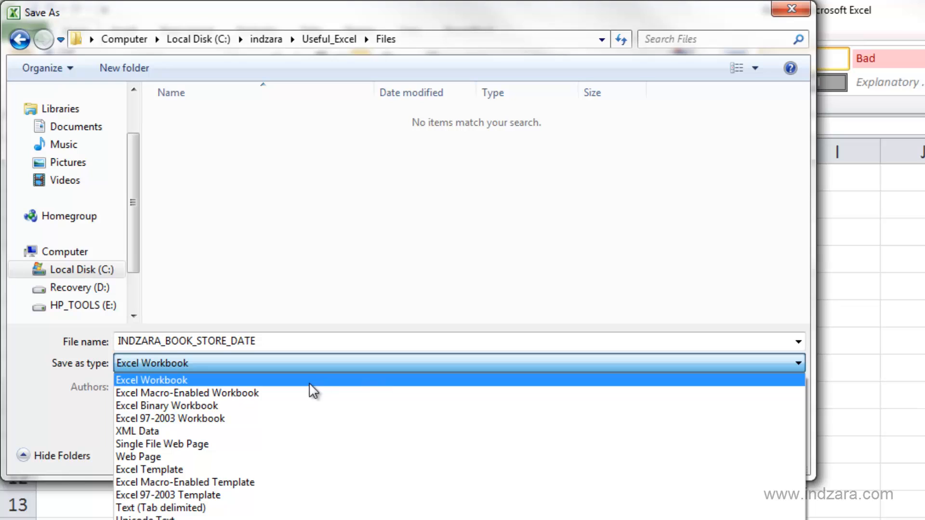
mouse_move(170, 419)
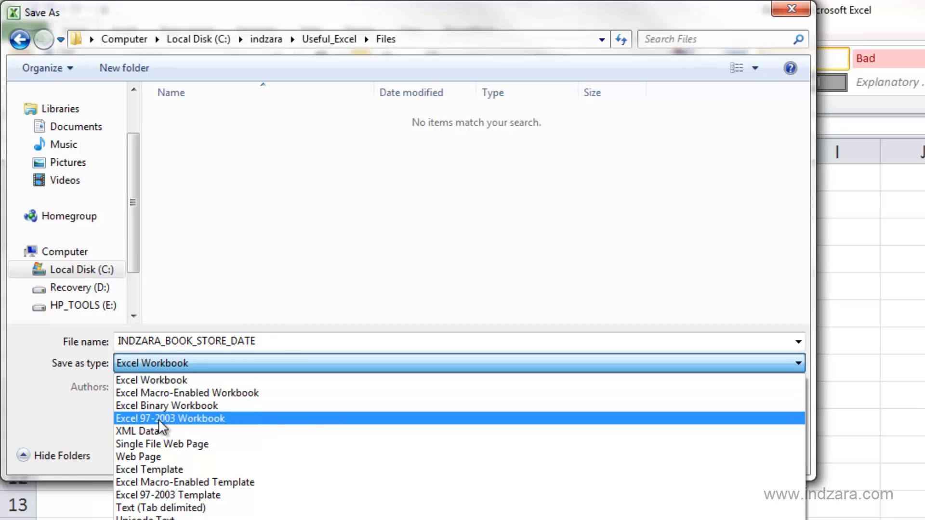
mouse_move(130, 430)
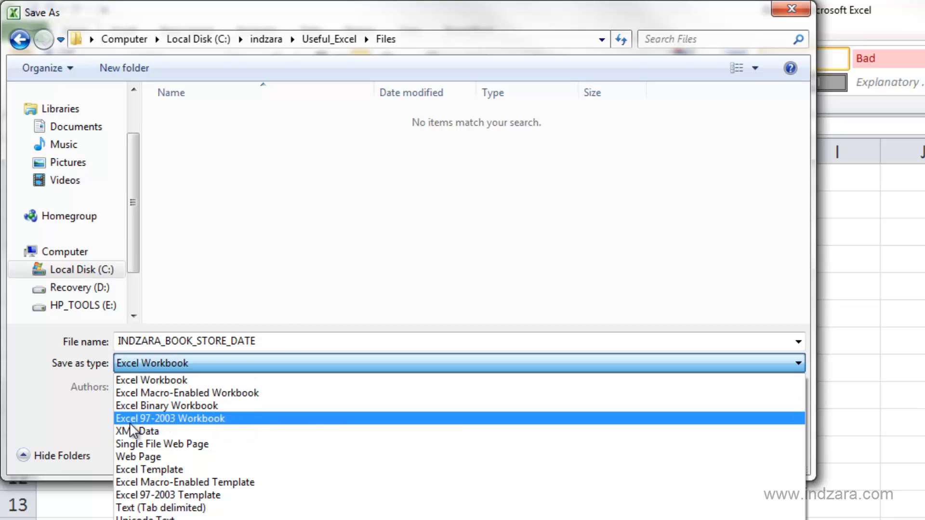
mouse_move(173, 430)
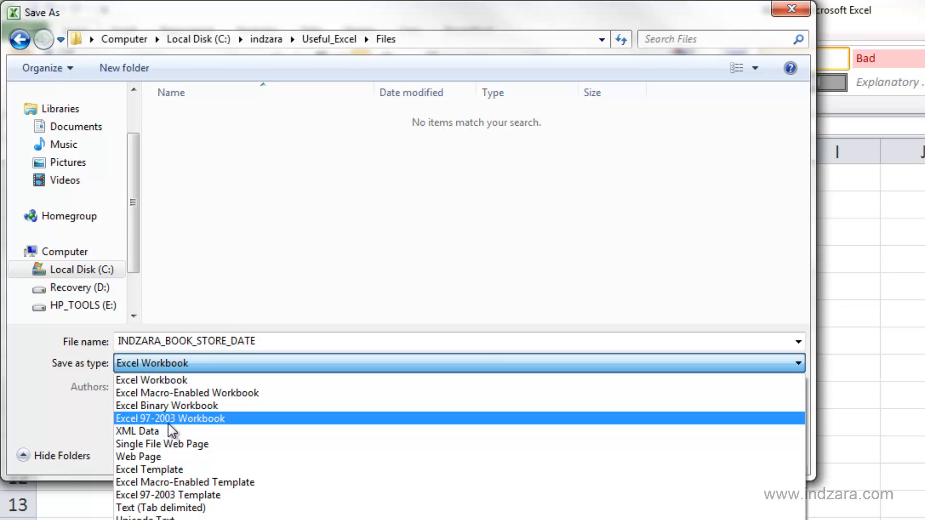
mouse_move(174, 430)
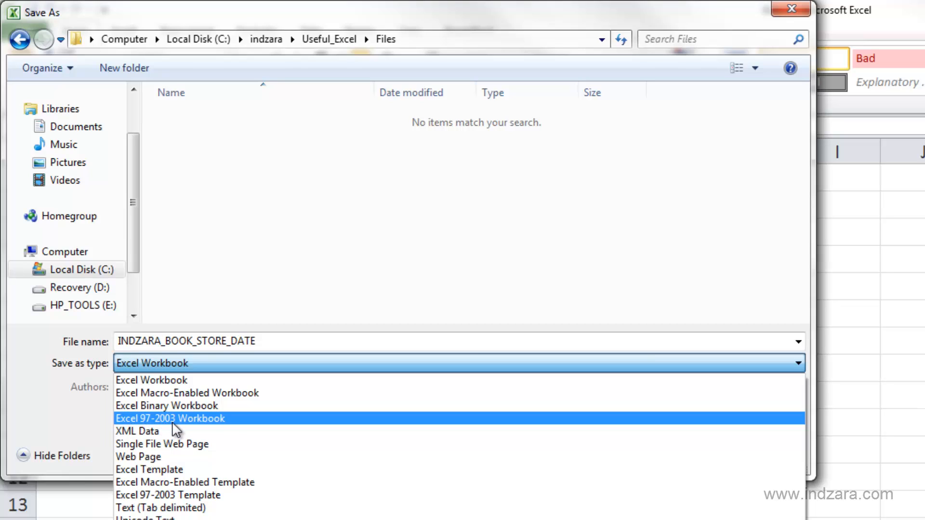
mouse_move(232, 427)
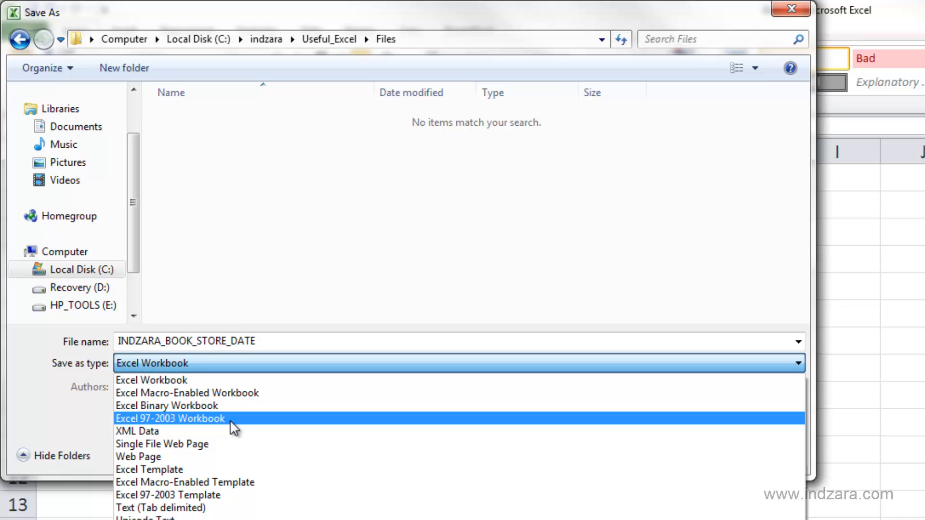
mouse_move(230, 392)
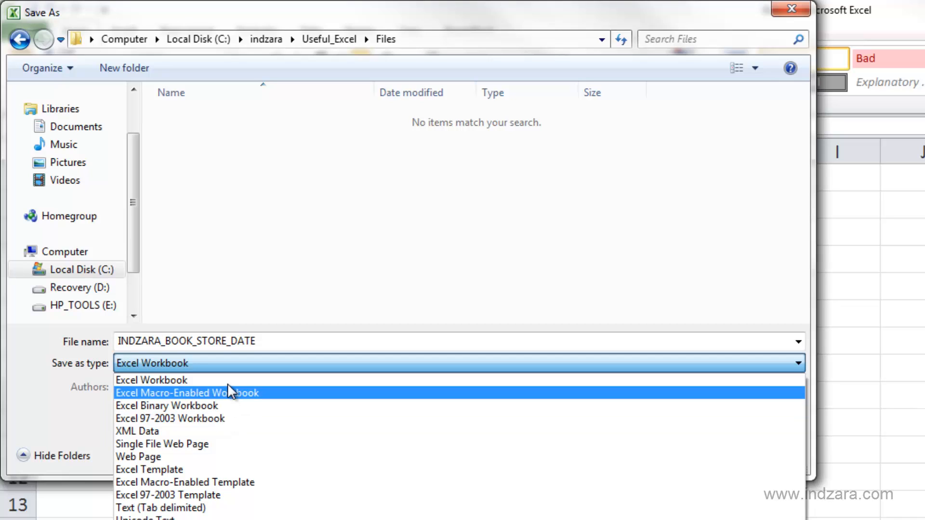
mouse_move(215, 380)
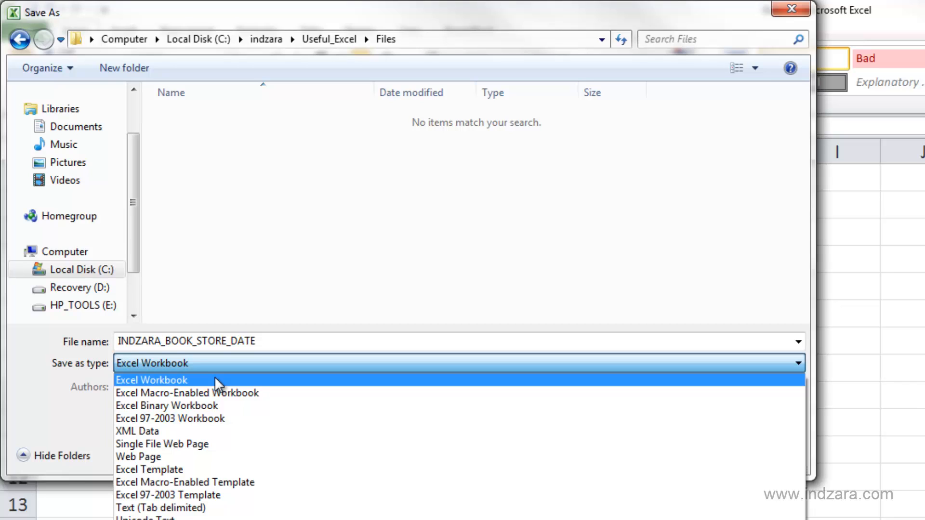
mouse_move(159, 419)
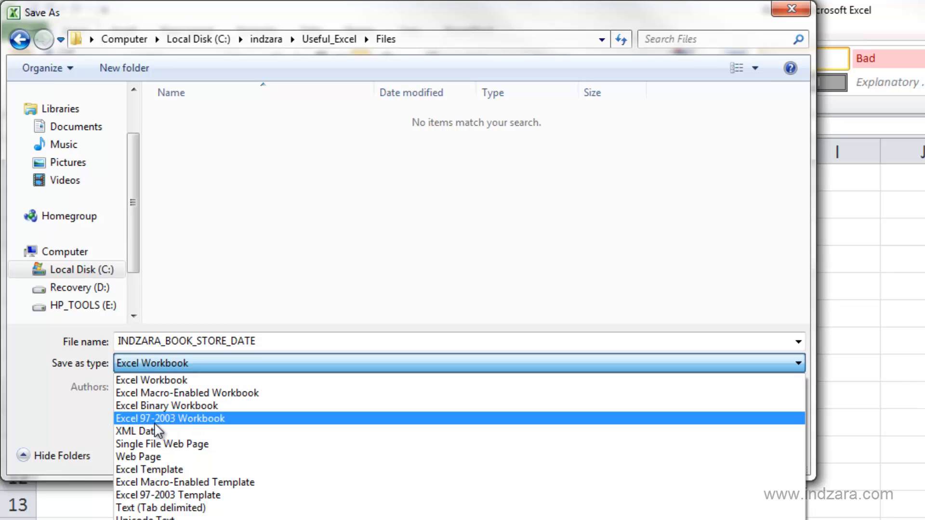
mouse_move(149, 425)
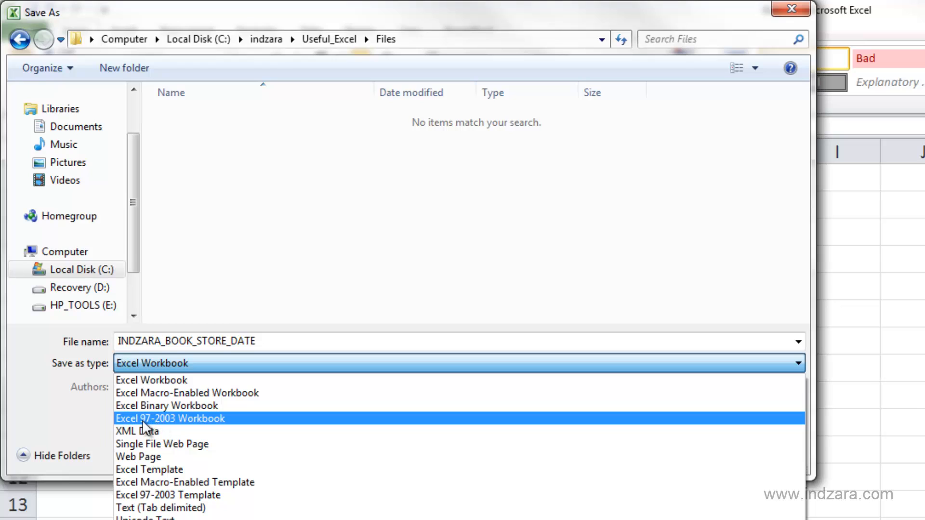
mouse_move(172, 431)
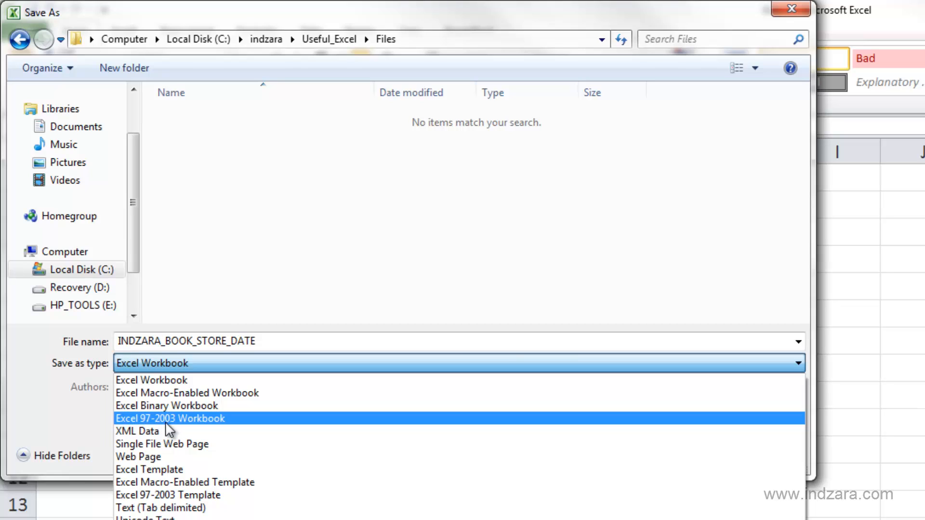
mouse_move(202, 430)
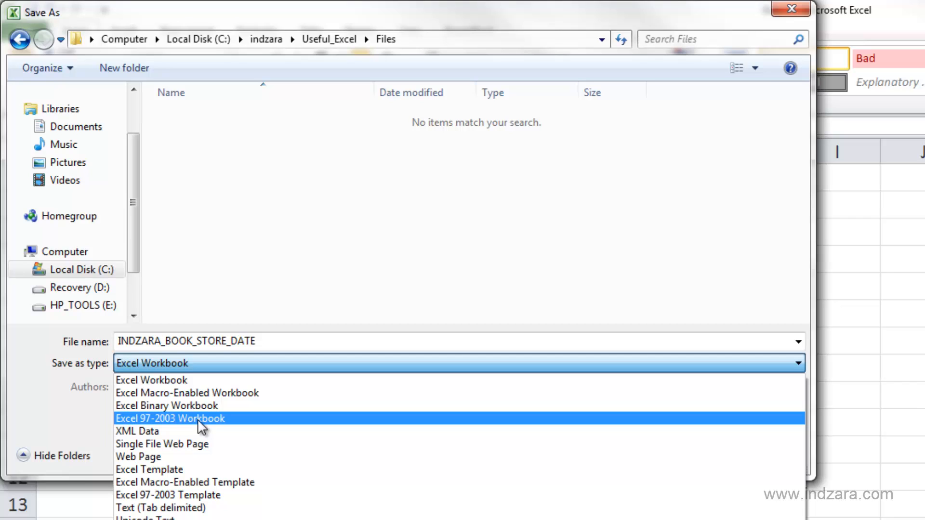
mouse_move(151, 381)
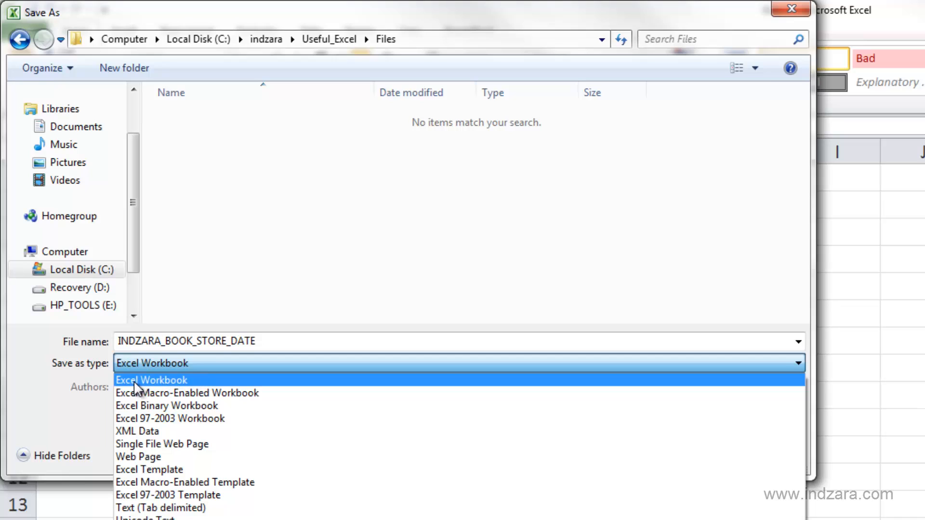
mouse_move(193, 391)
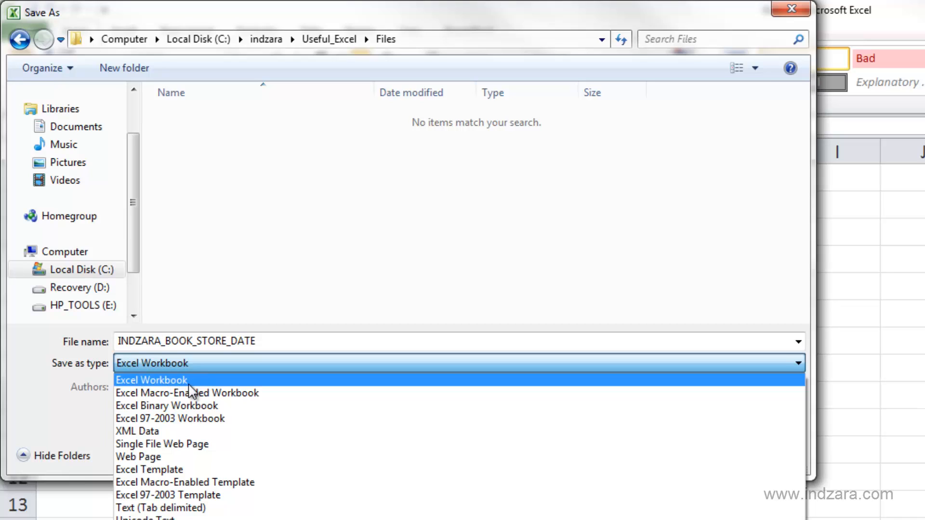
mouse_move(212, 383)
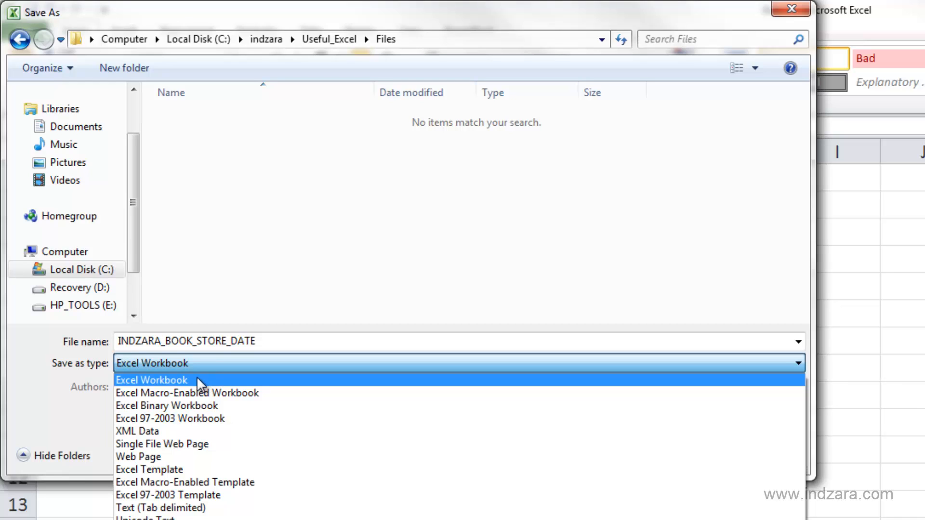
mouse_move(204, 418)
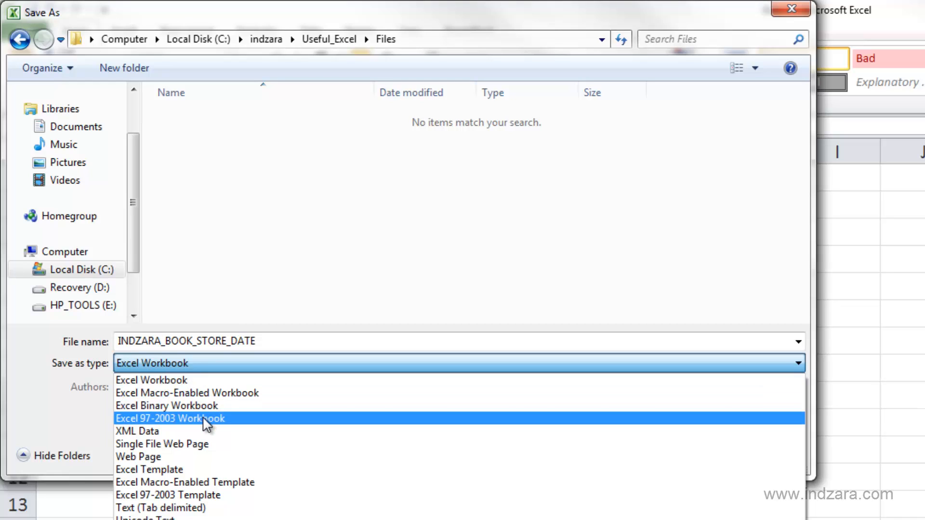
mouse_move(206, 392)
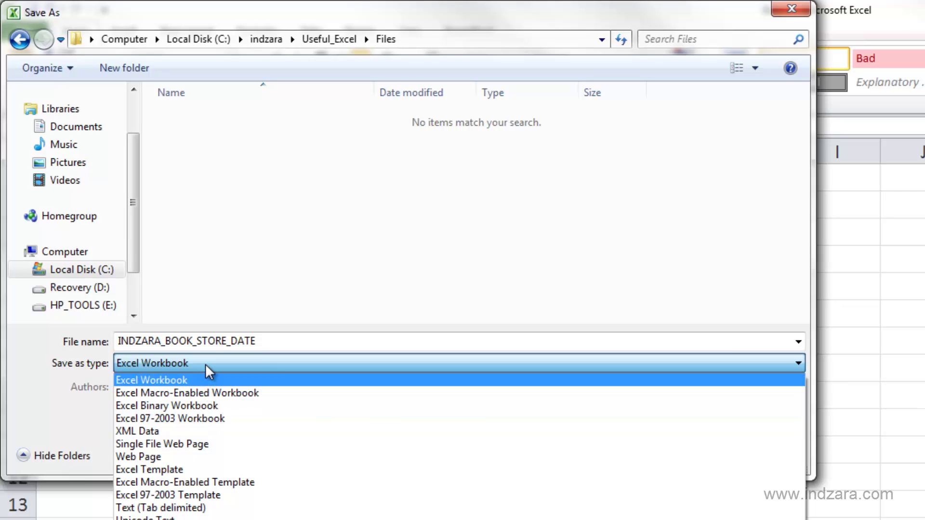
left_click(151, 380)
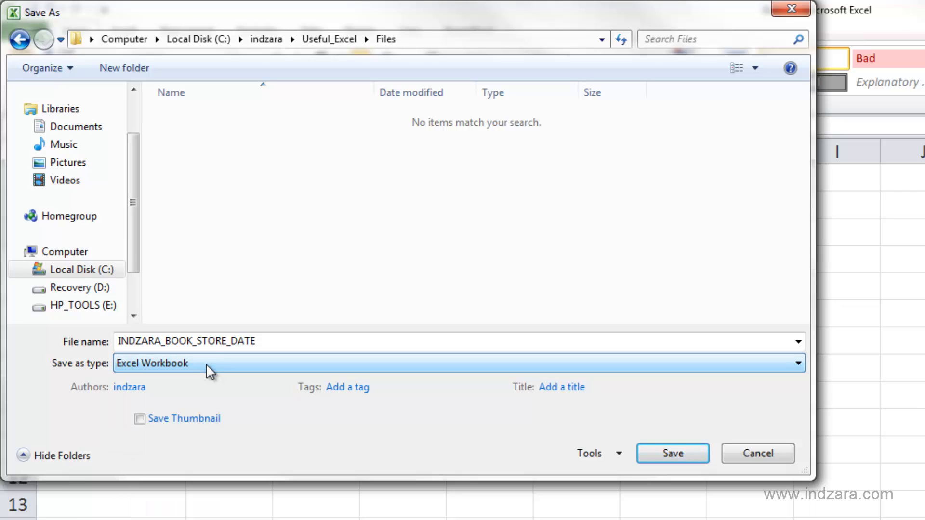
mouse_move(228, 369)
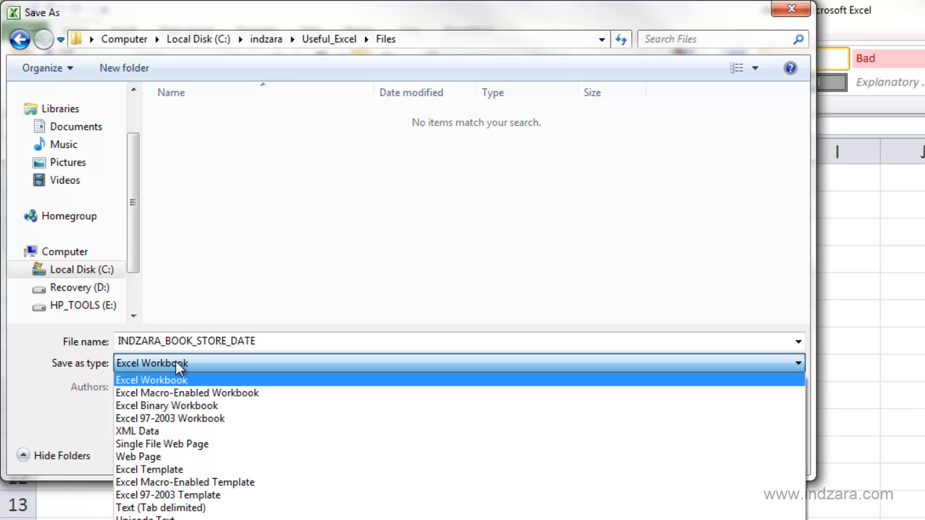
Keep the Excel Workbook type and save as INDZARA_BOOK_STORE_DATA in the Files folder
left_click(152, 380)
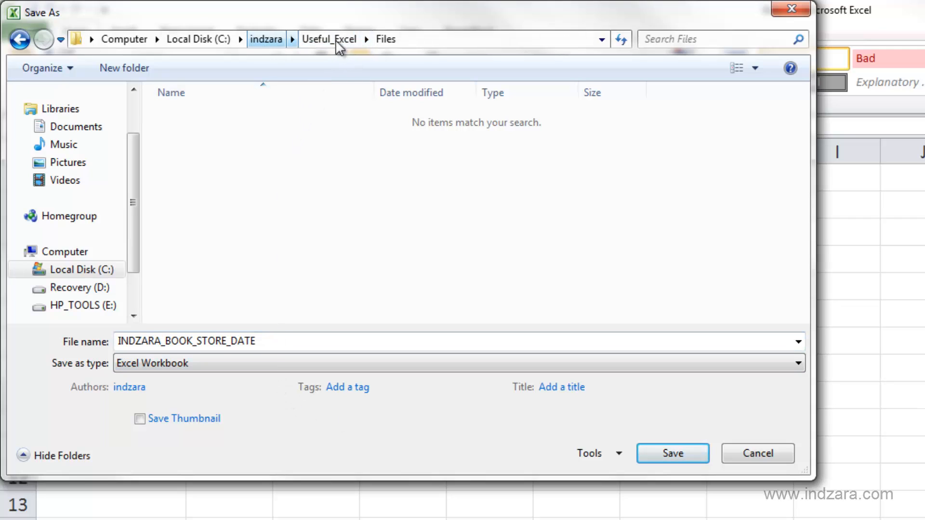
mouse_move(396, 272)
type("A")
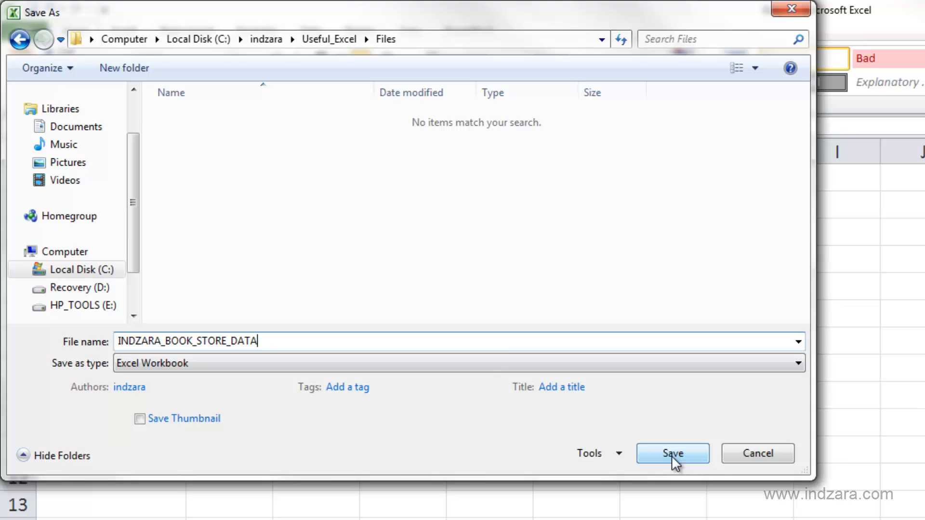
mouse_move(466, 259)
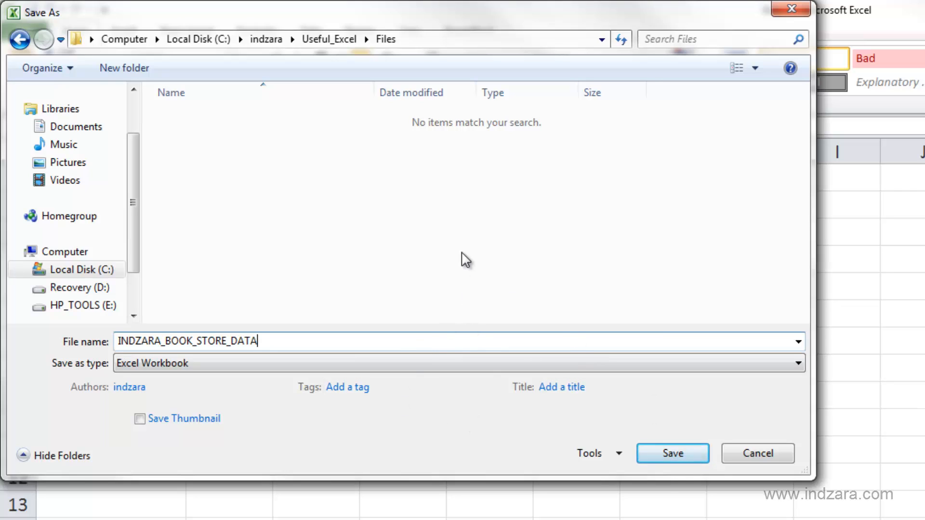
mouse_move(413, 151)
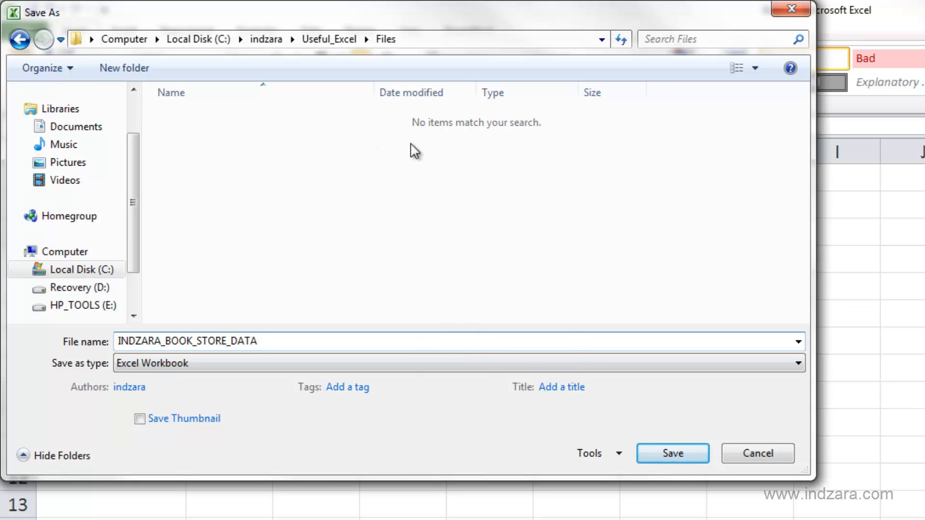
left_click(672, 453)
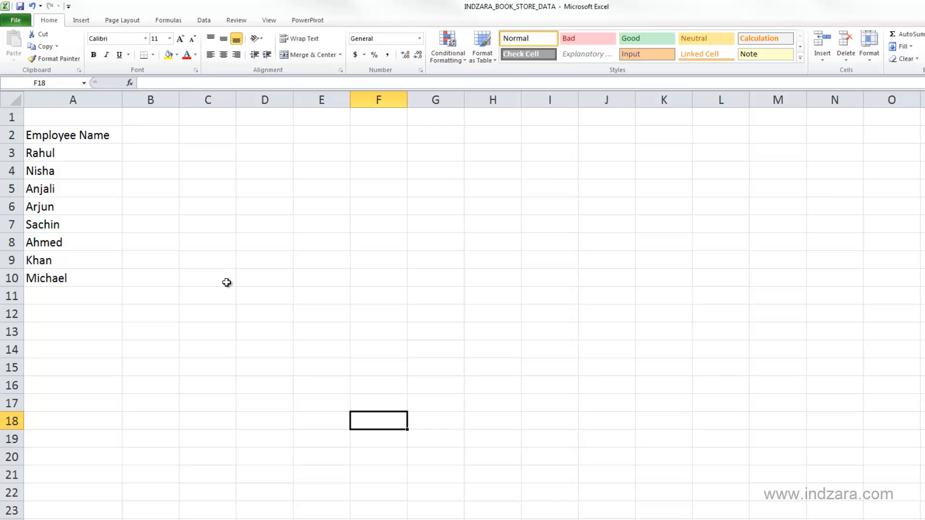
mouse_move(216, 283)
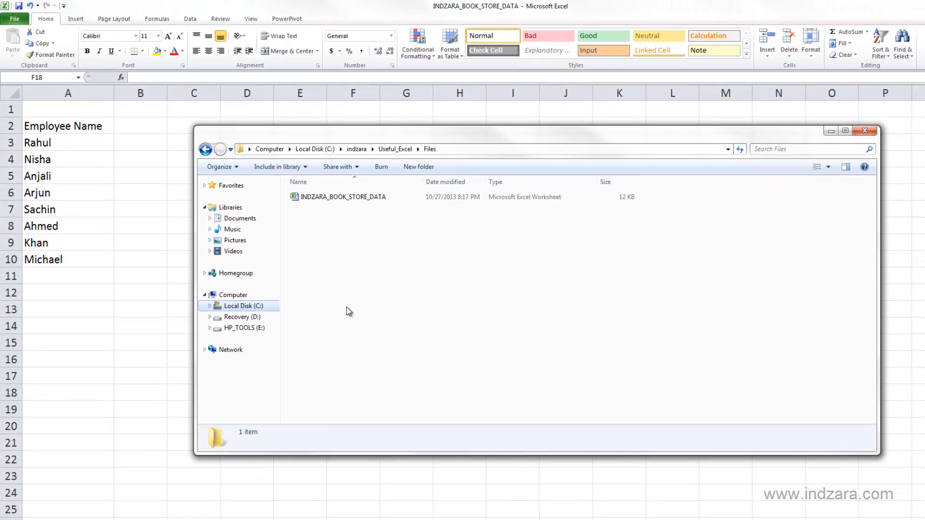
mouse_move(425, 196)
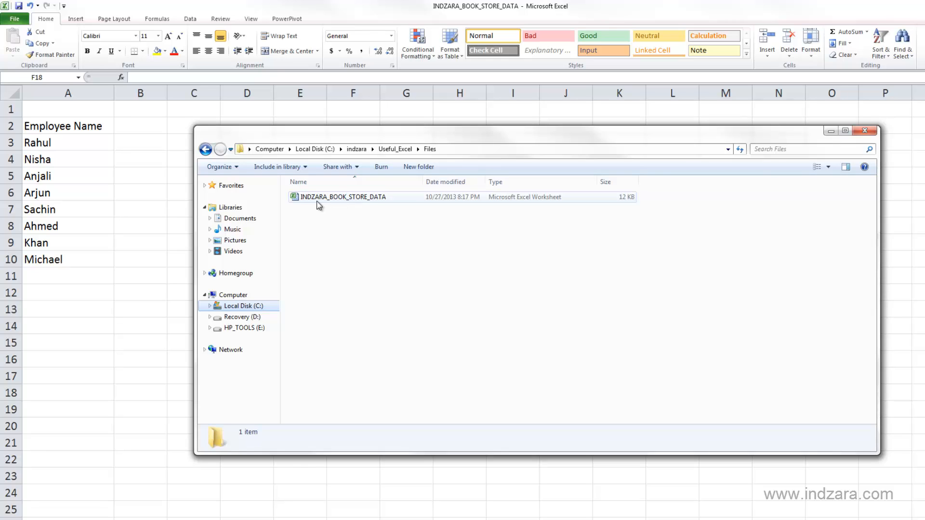
mouse_move(329, 207)
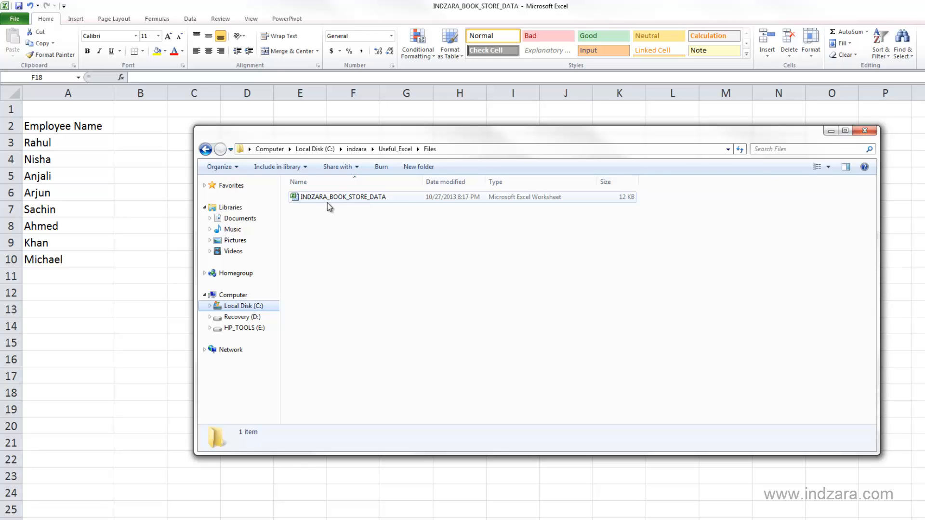
mouse_move(504, 201)
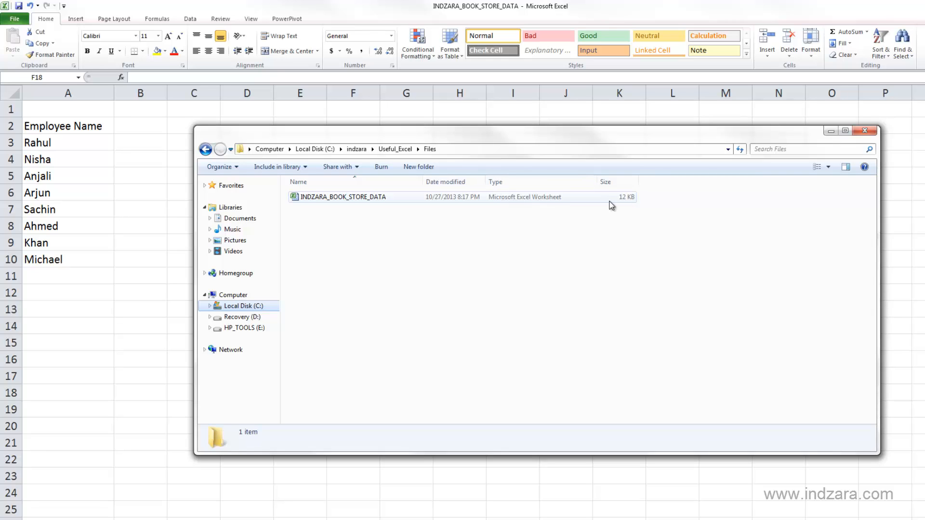
mouse_move(633, 204)
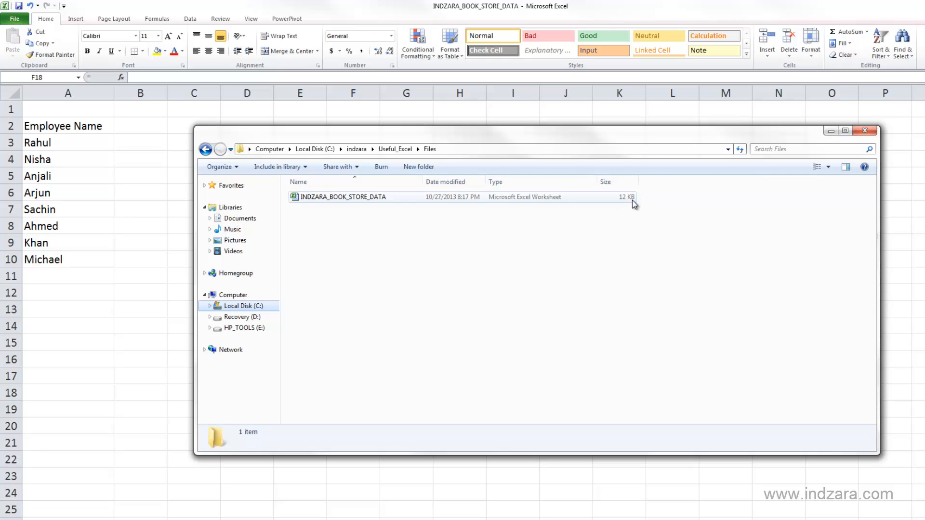
mouse_move(323, 209)
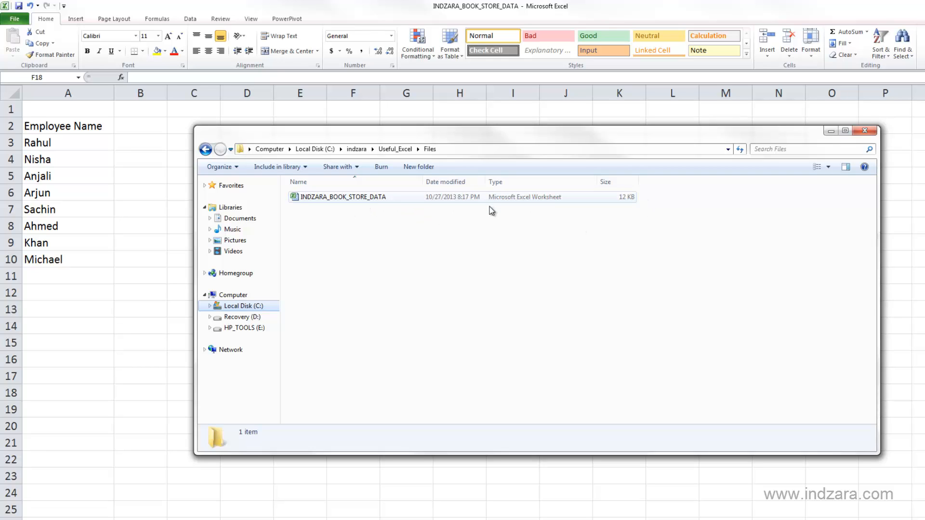
mouse_move(624, 205)
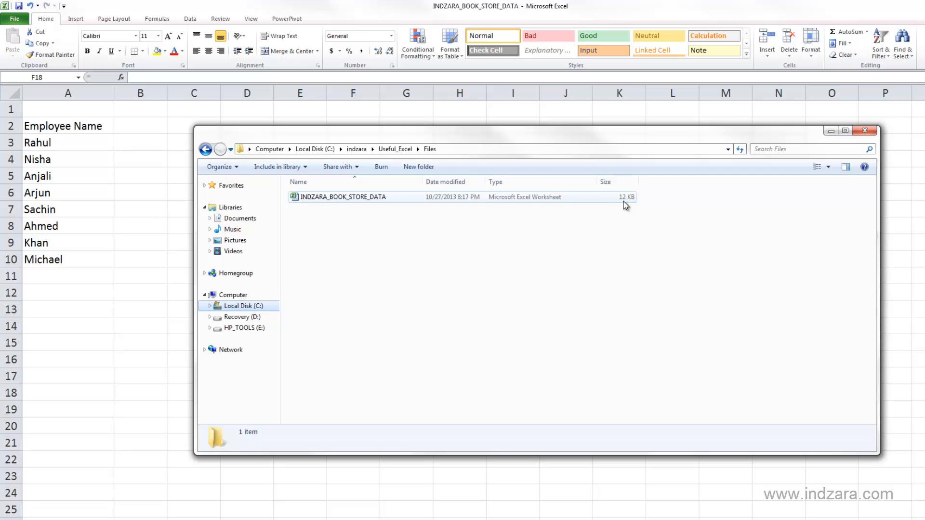
mouse_move(345, 226)
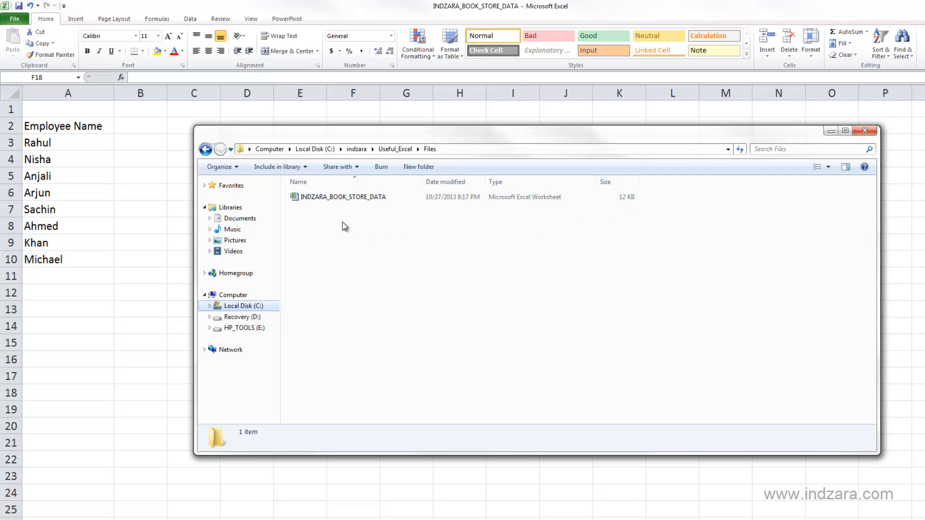
mouse_move(347, 258)
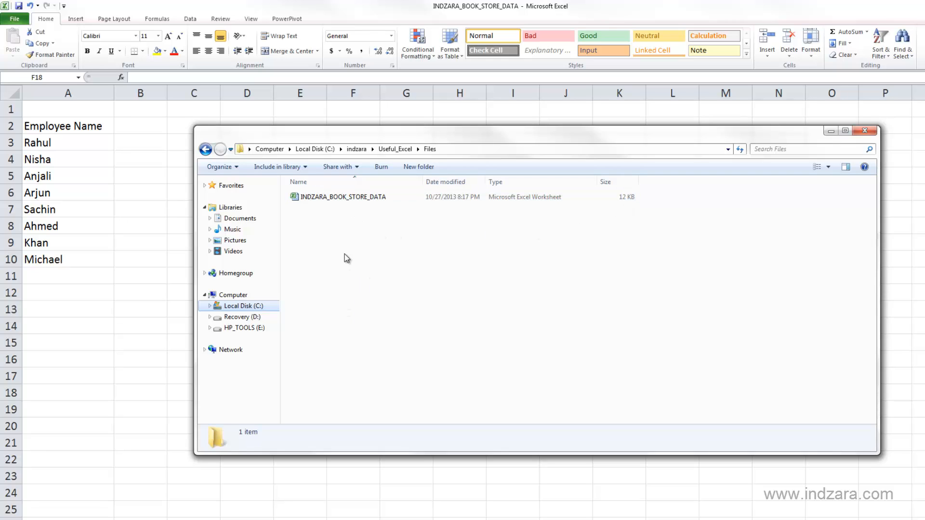
mouse_move(621, 214)
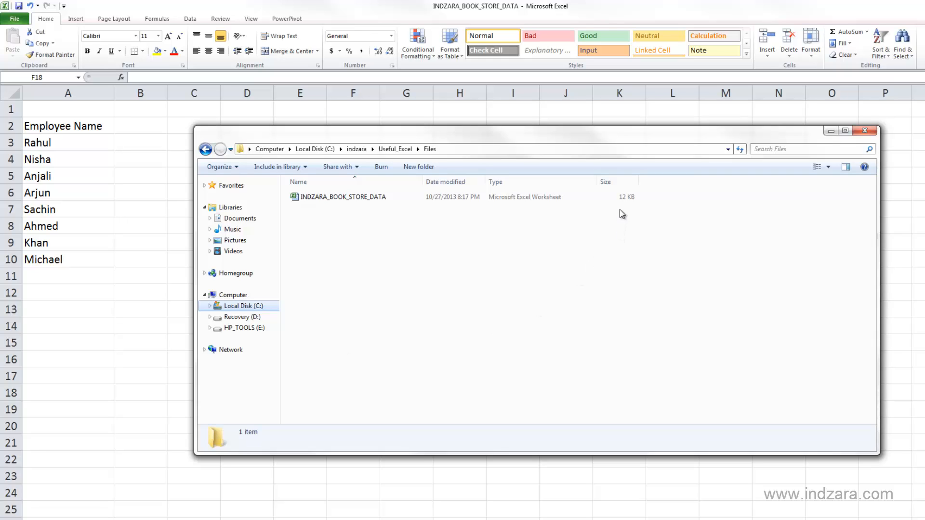
mouse_move(394, 299)
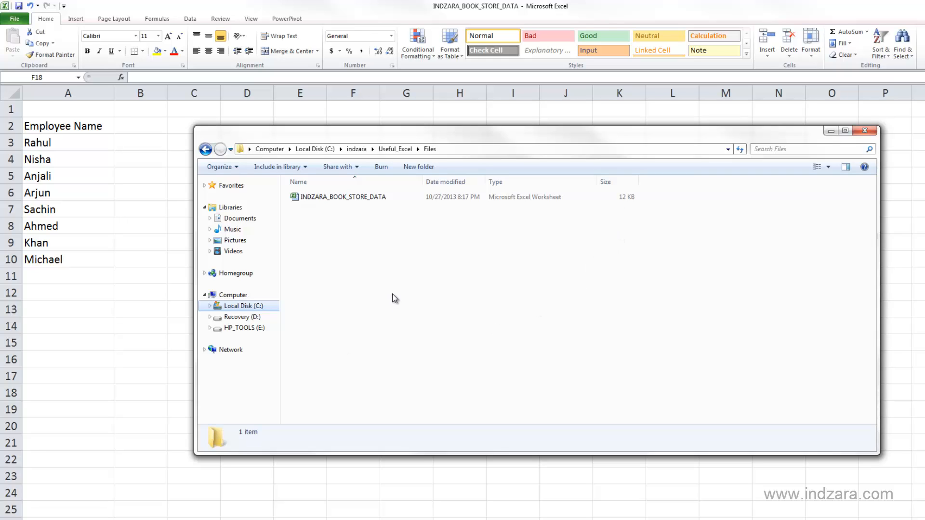
mouse_move(366, 363)
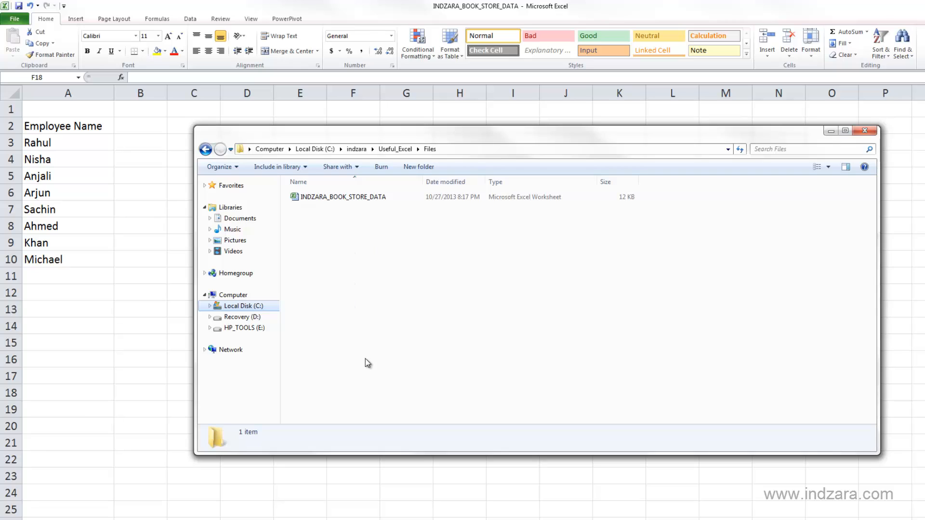
mouse_move(638, 207)
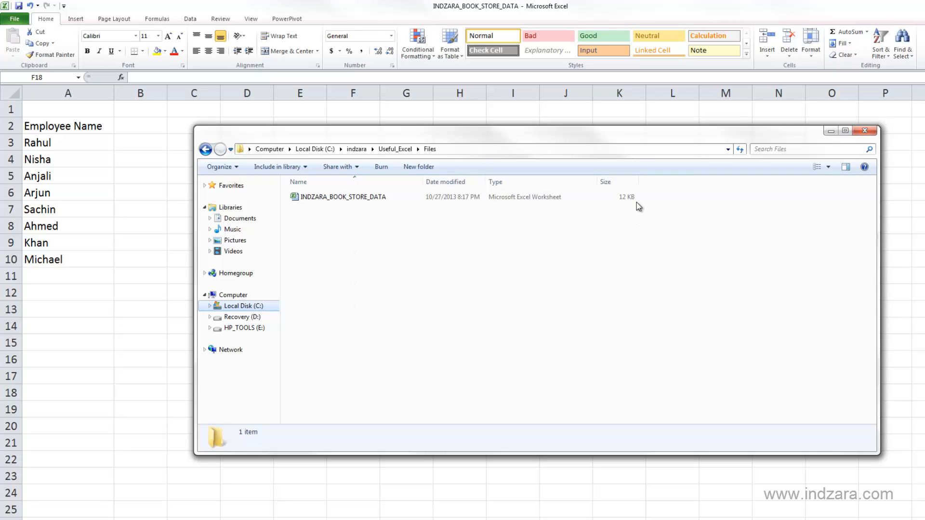
mouse_move(637, 270)
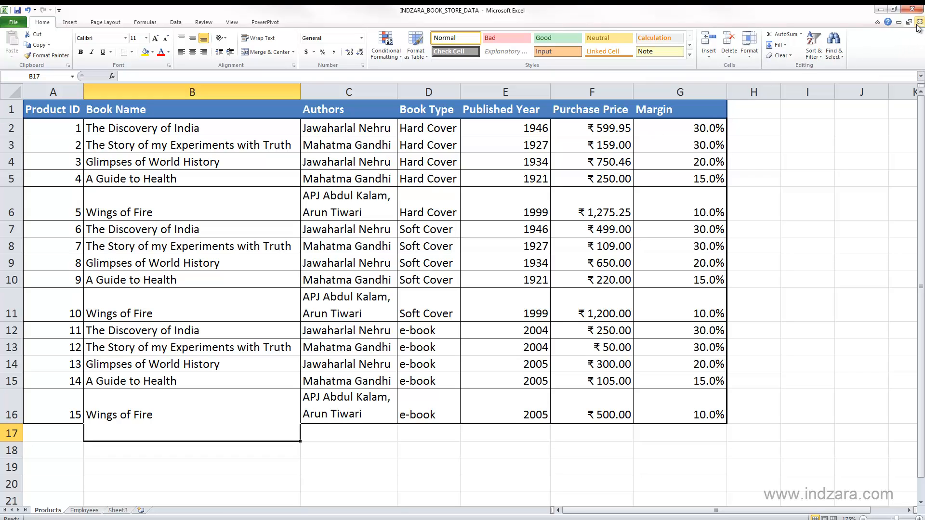
mouse_move(914, 28)
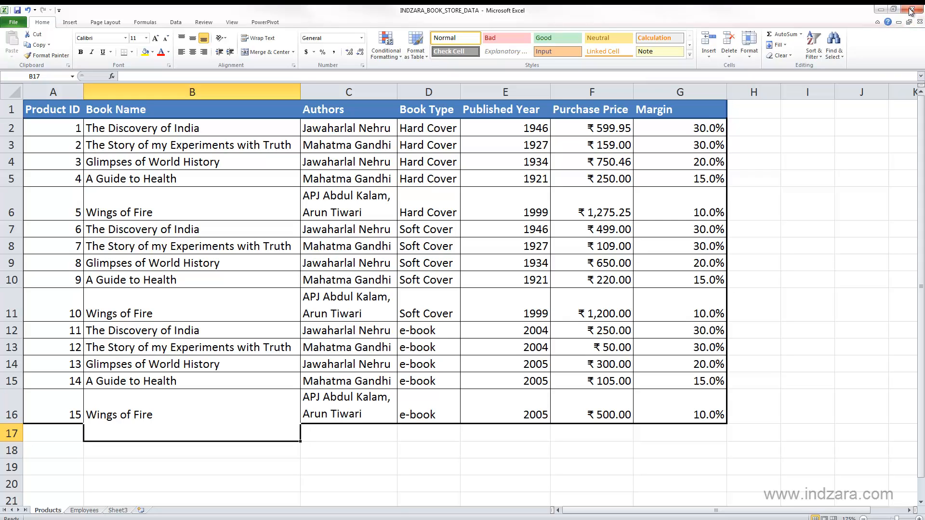
mouse_move(913, 10)
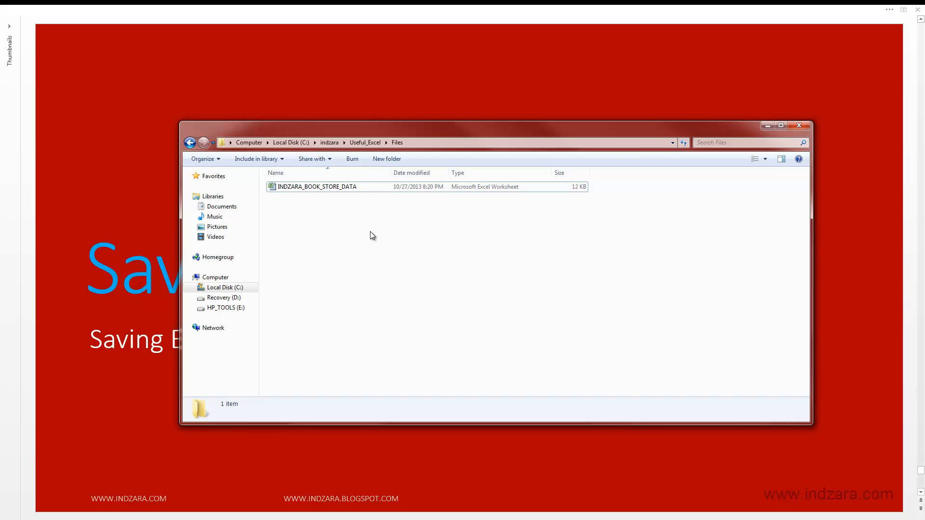
mouse_move(382, 197)
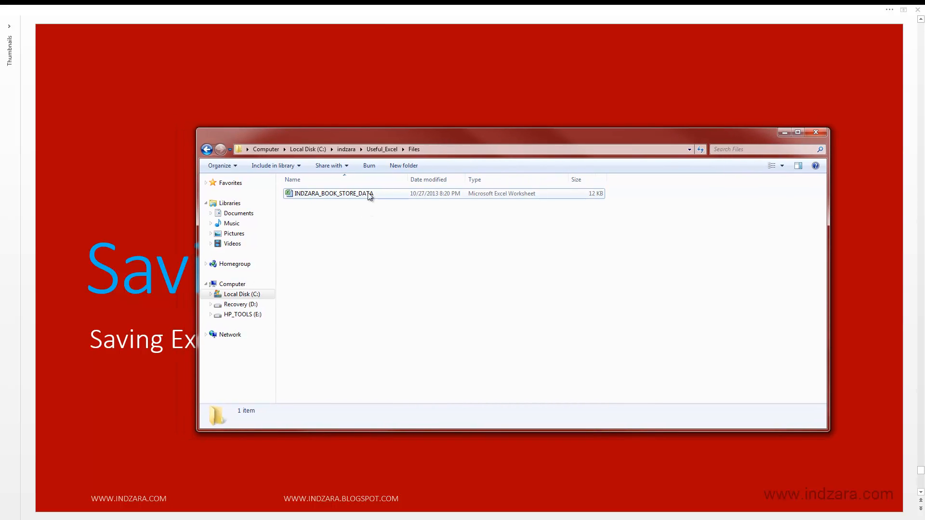
Launch the saved INDZARA_BOOK_STORE_DATA workbook from the Files folder, bringing up Excel
left_click(333, 194)
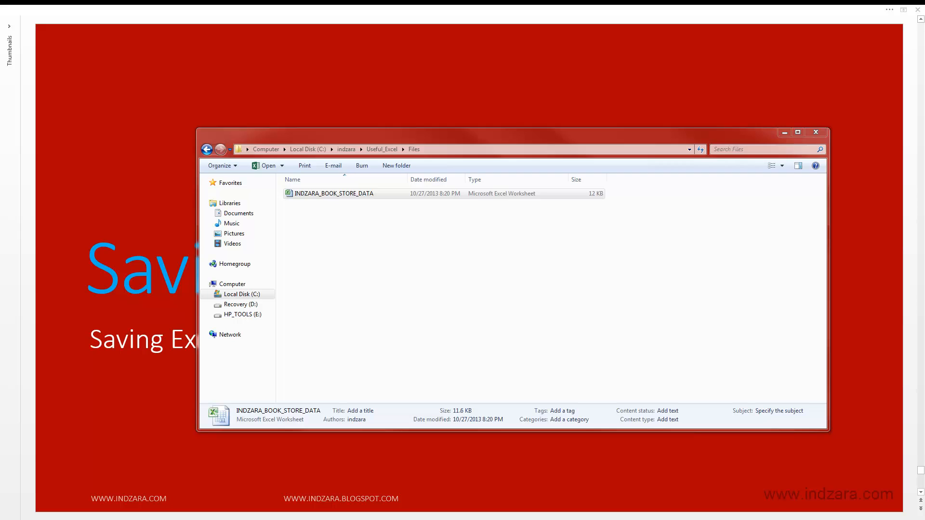
double_click(334, 192)
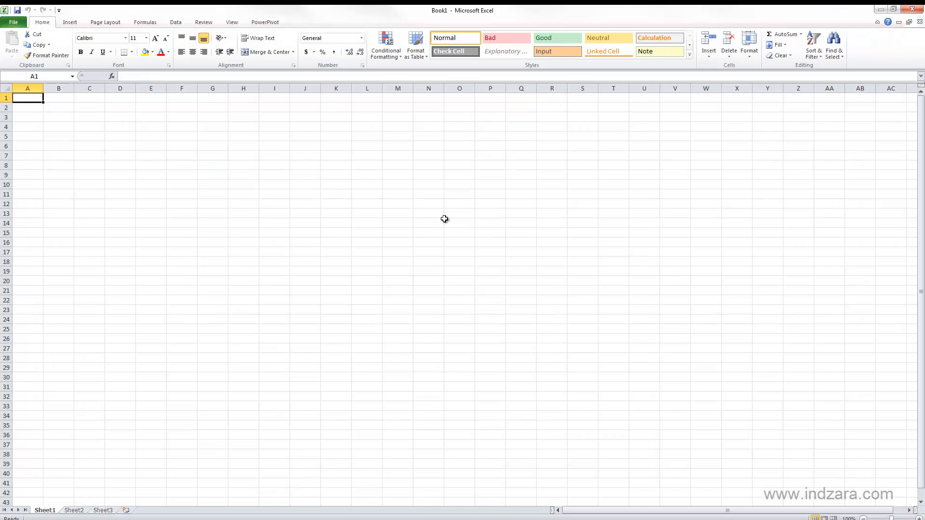
mouse_move(156, 236)
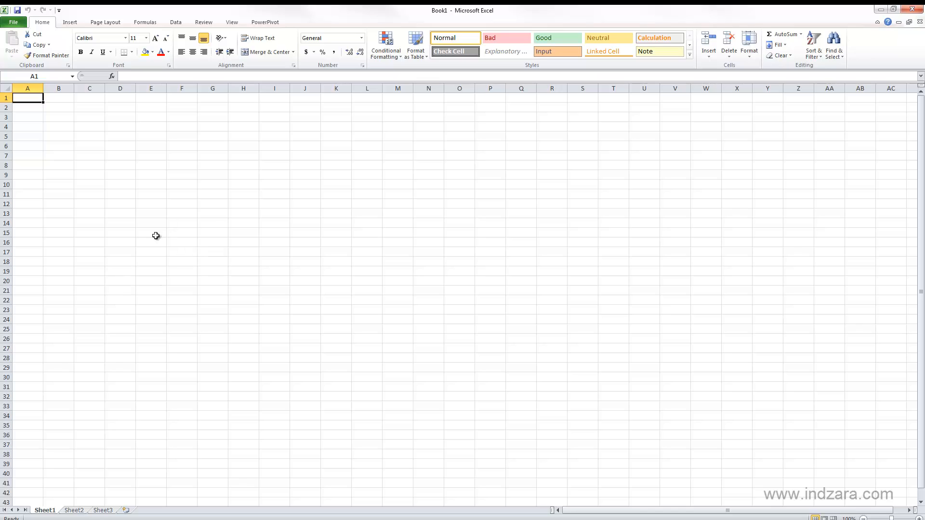
mouse_move(348, 196)
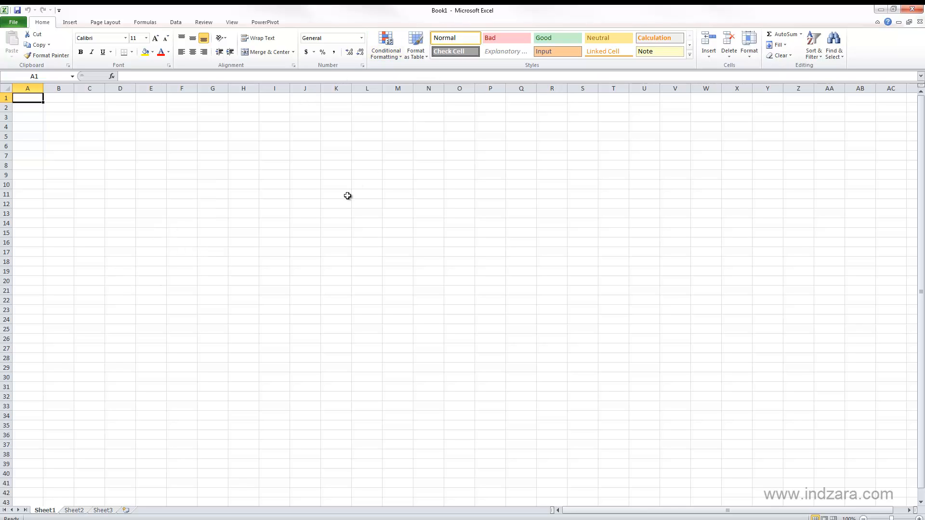
mouse_move(208, 253)
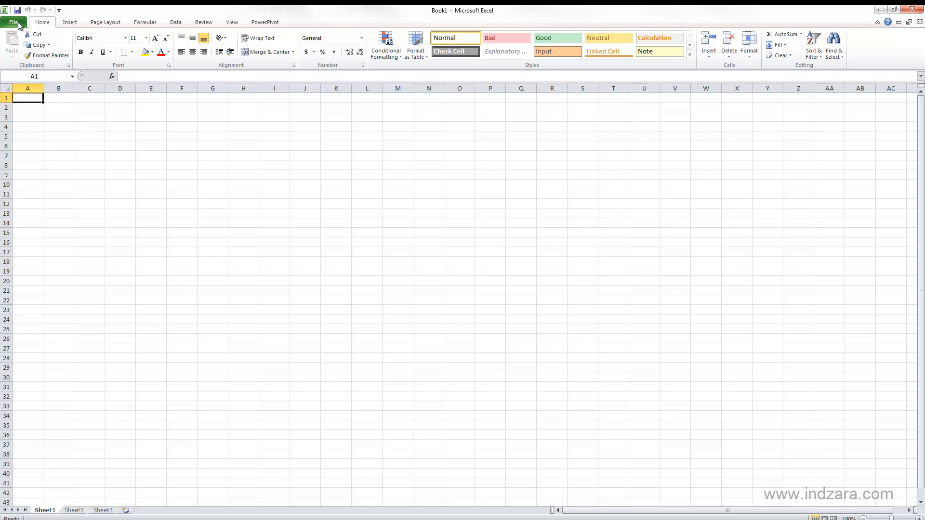
Reopen INDZARA_BOOK_STORE_DATA from the Files folder via File > Open
left_click(13, 22)
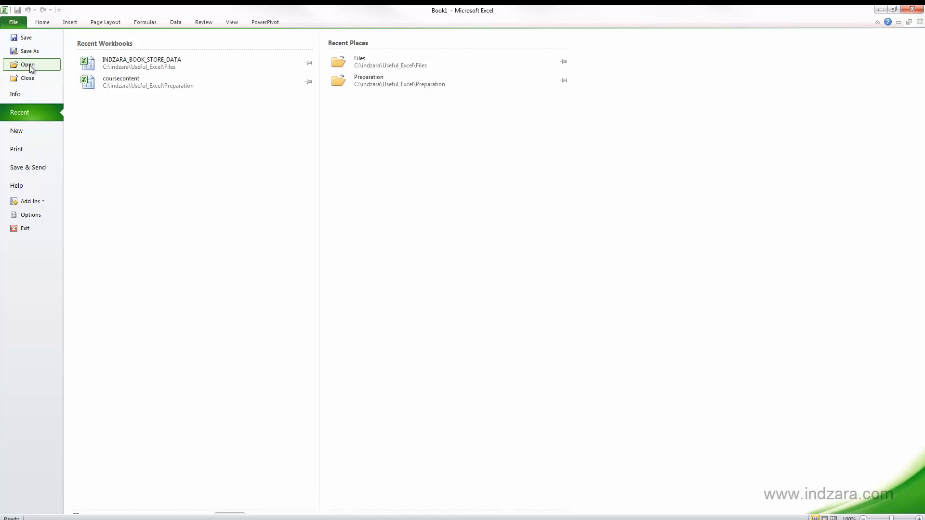
left_click(27, 65)
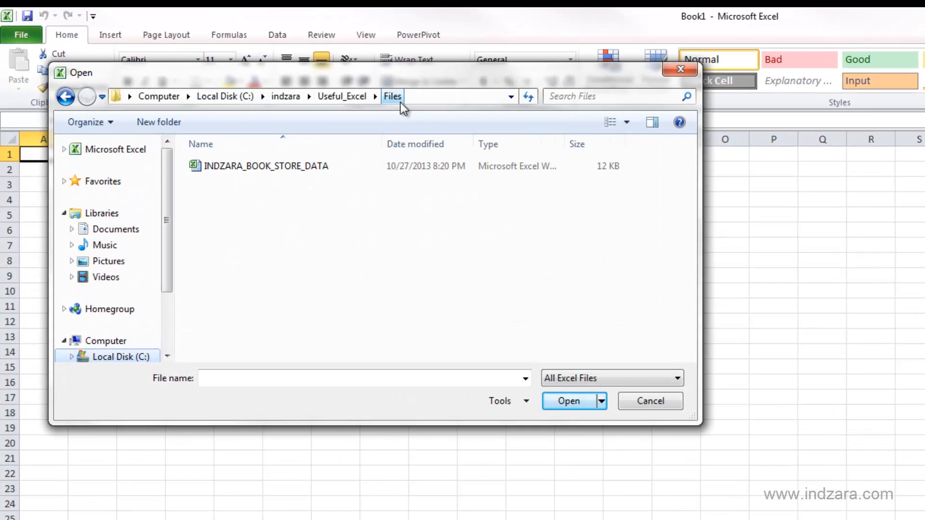
left_click(266, 165)
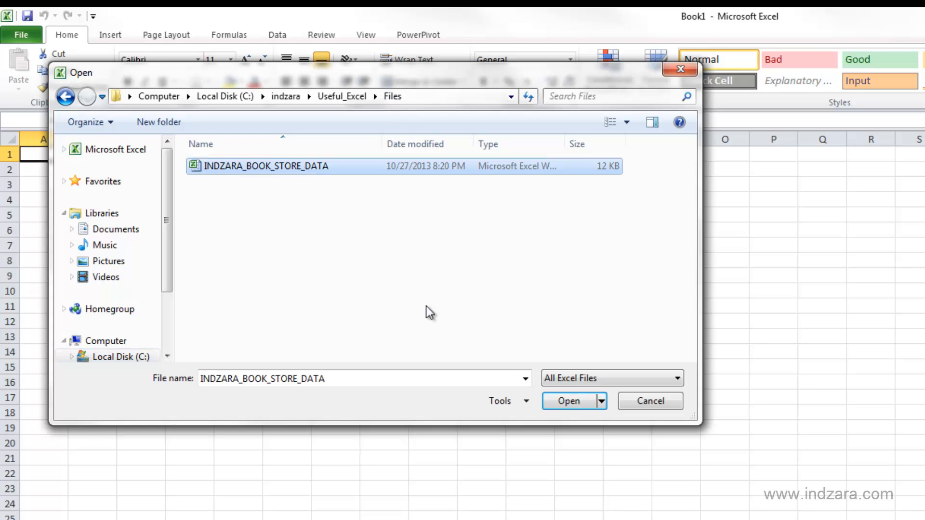
left_click(567, 401)
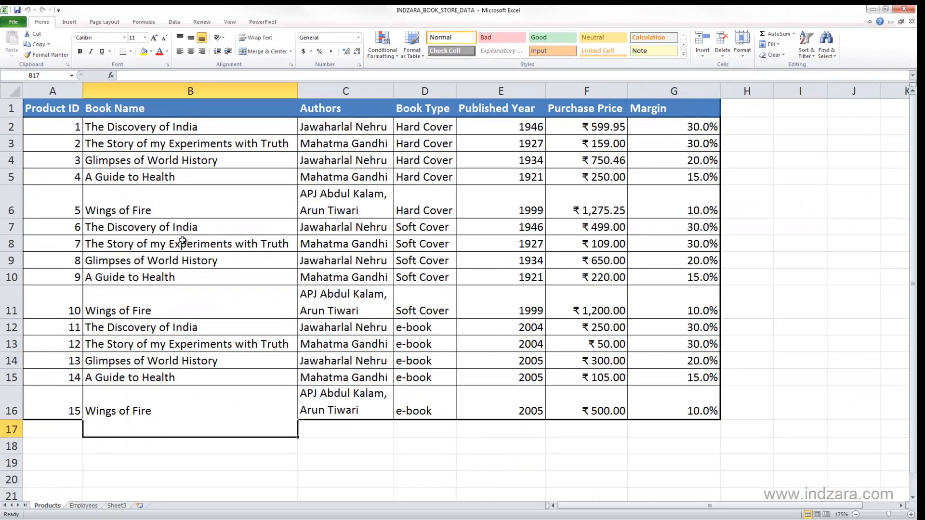
mouse_move(154, 261)
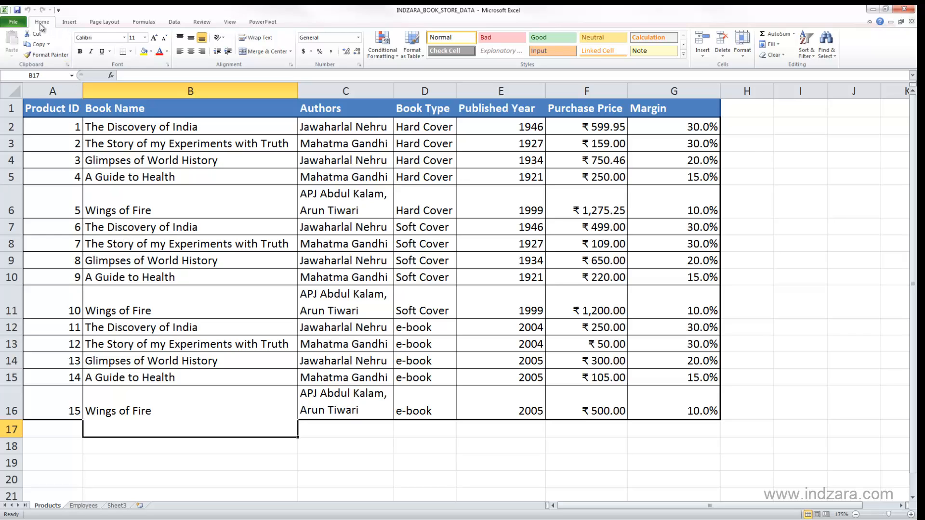
left_click(13, 22)
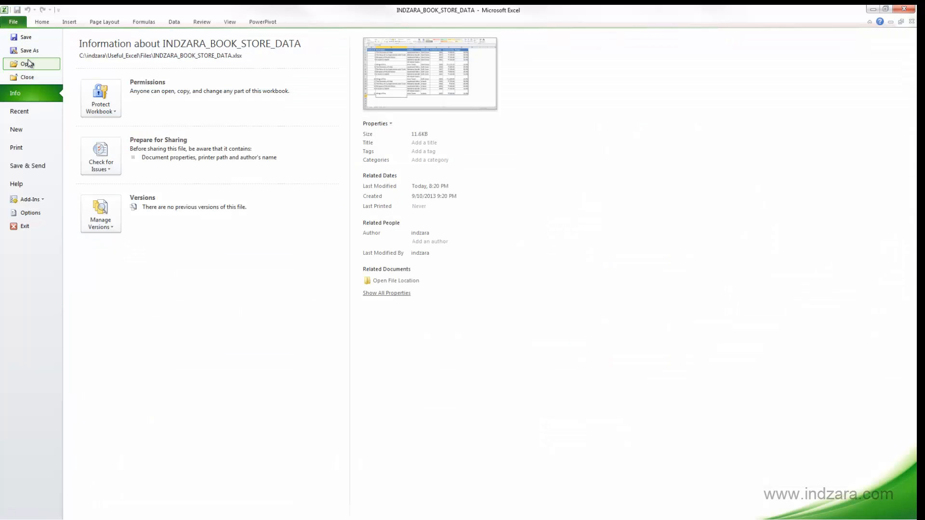
left_click(28, 64)
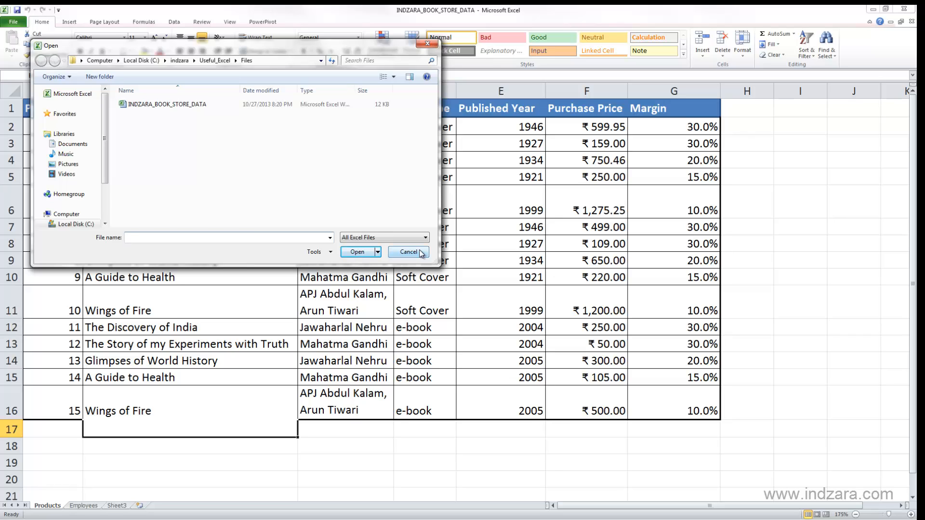
left_click(408, 252)
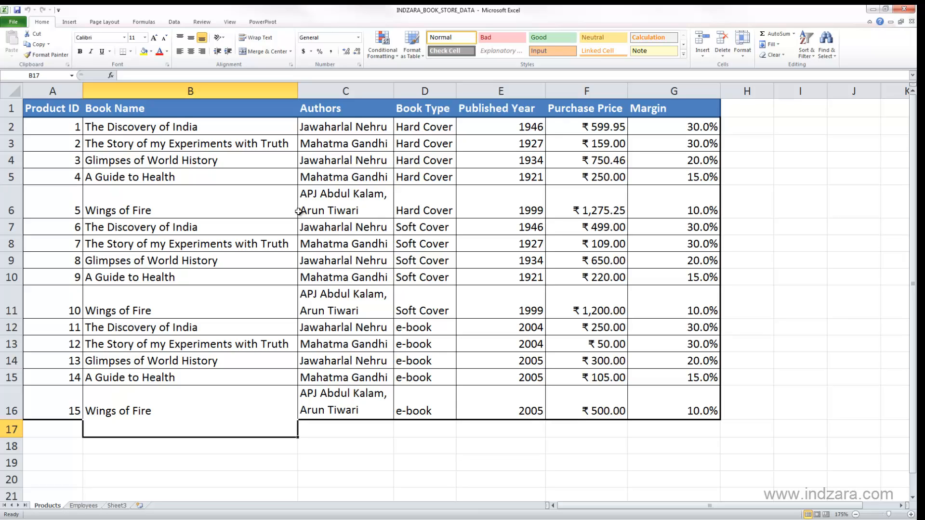
Add product id 16 in A17 and close the workbook to trigger the save-changes prompt
left_click(52, 429)
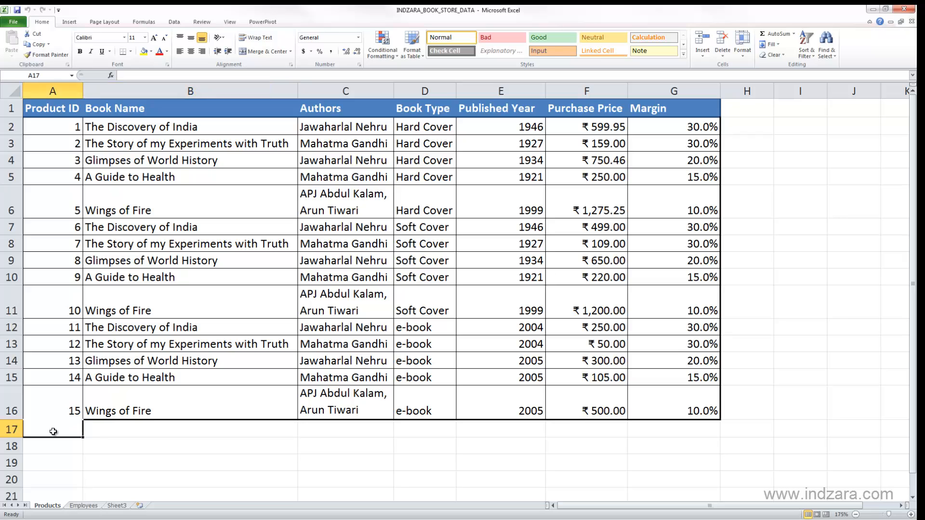
type("16")
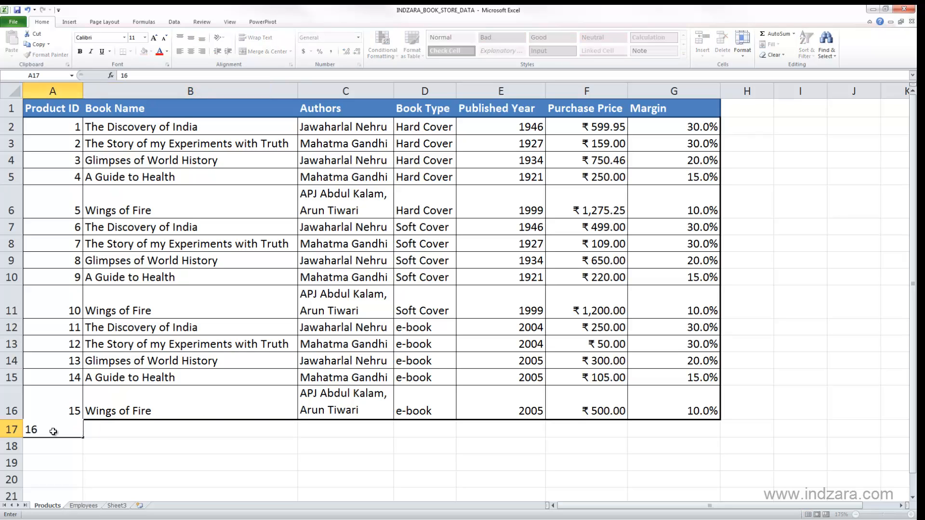
key("Tab")
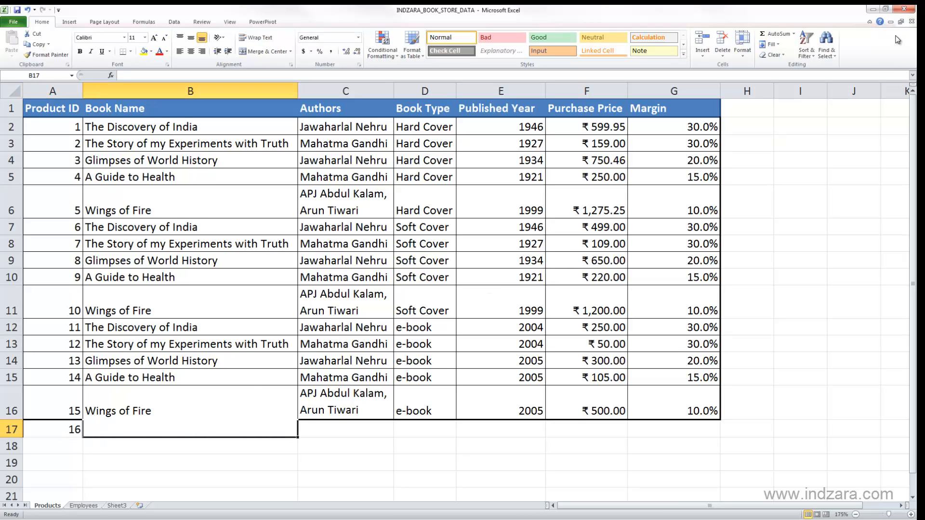
left_click(918, 8)
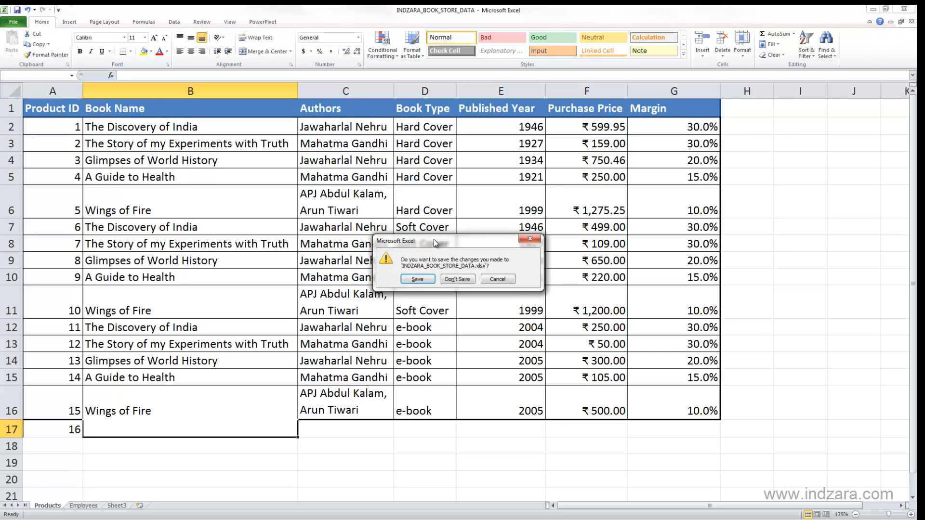
mouse_move(477, 267)
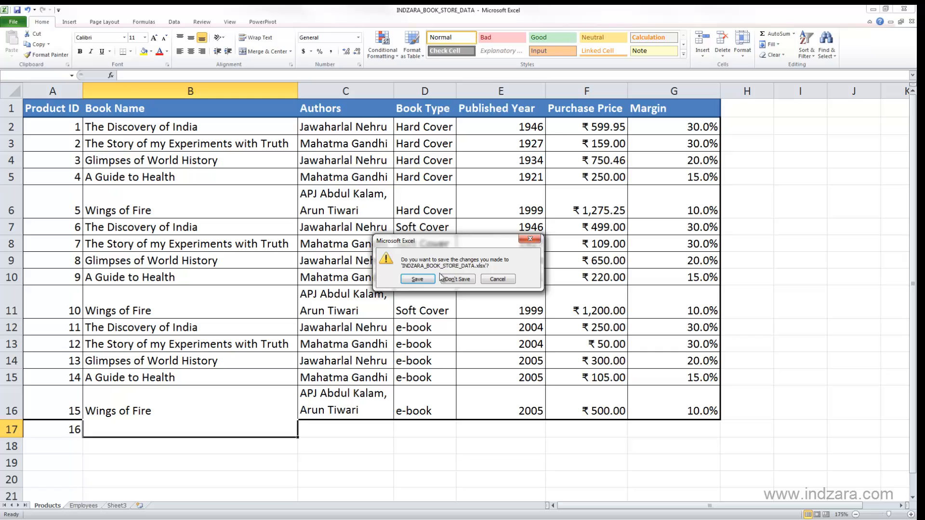
mouse_move(417, 278)
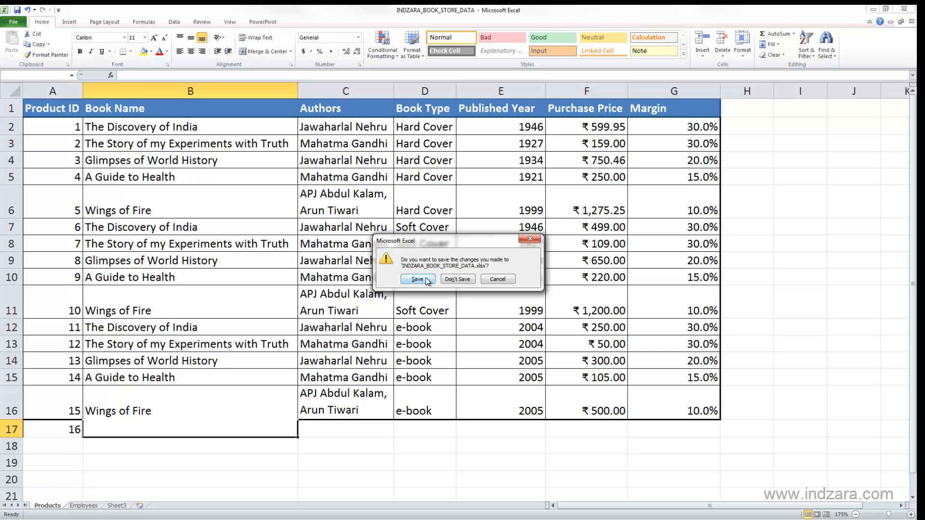
mouse_move(407, 273)
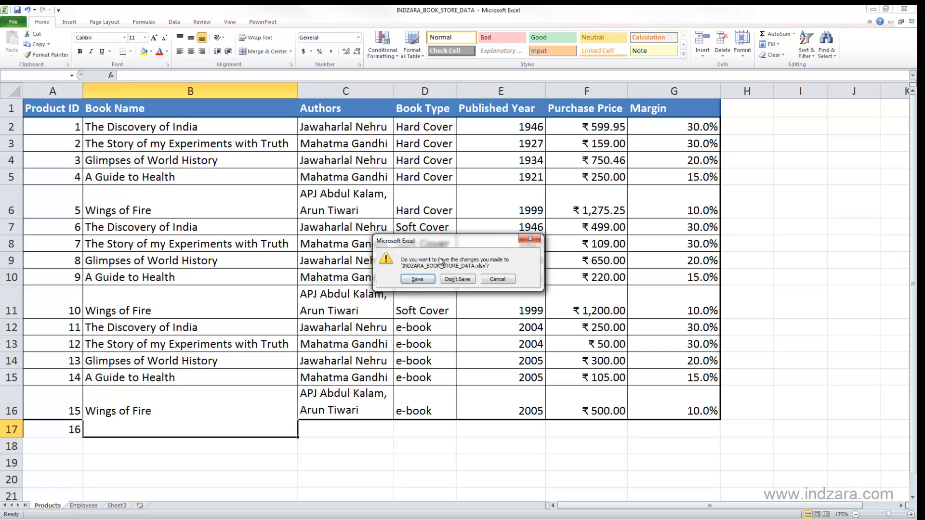
mouse_move(421, 282)
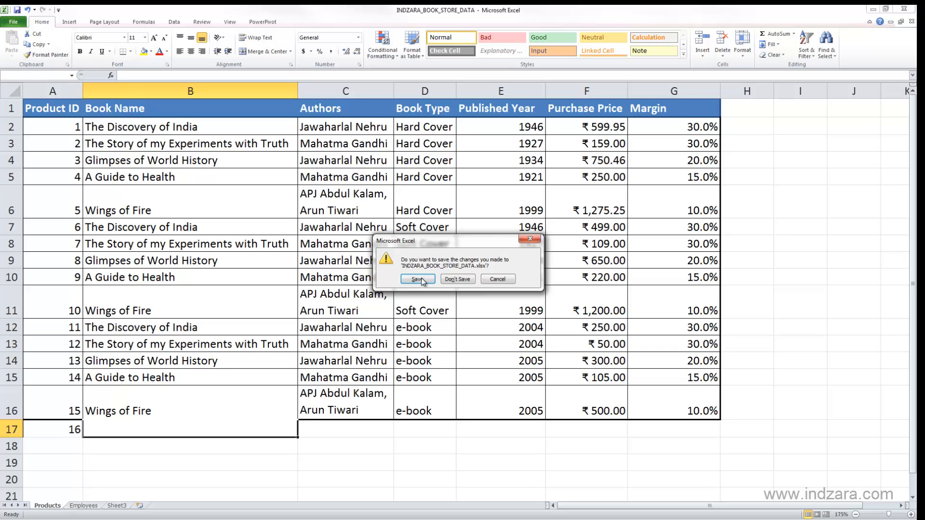